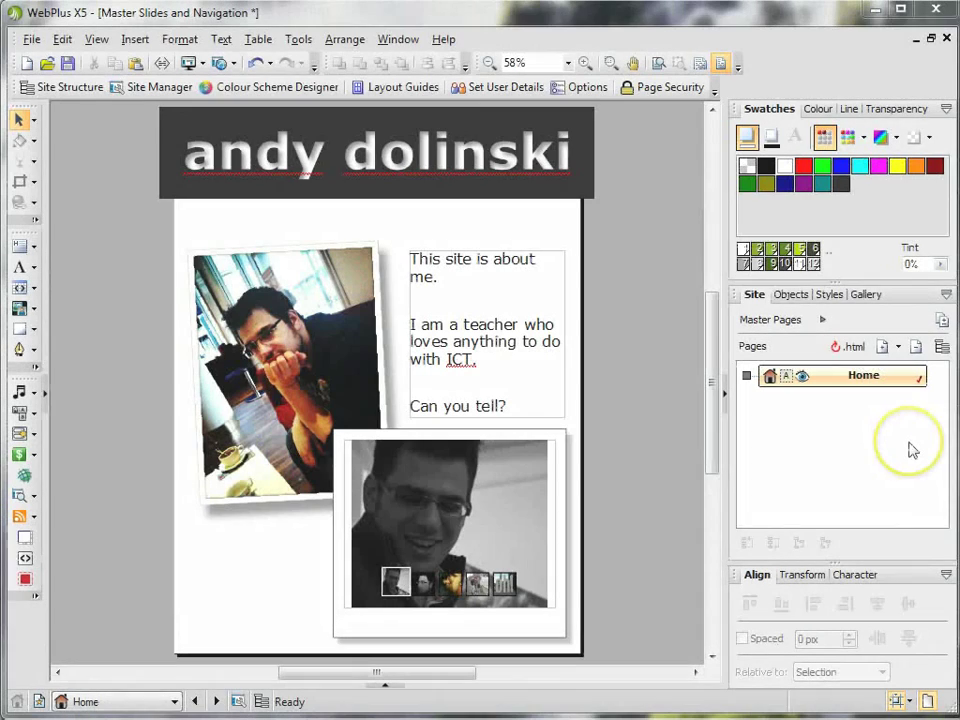
mouse_move(912, 448)
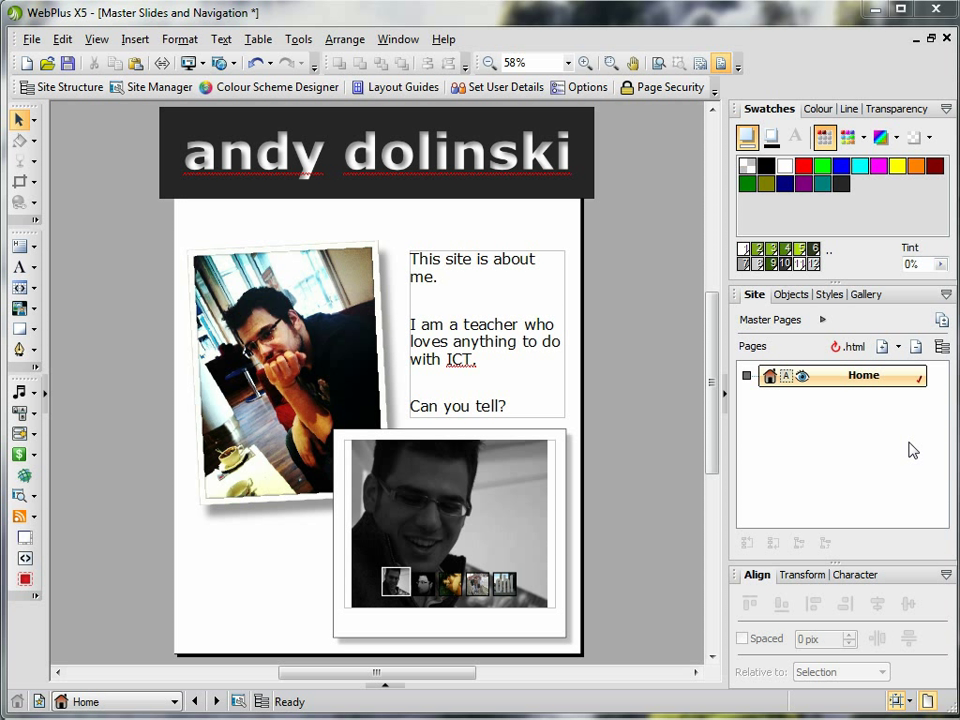
mouse_move(856, 420)
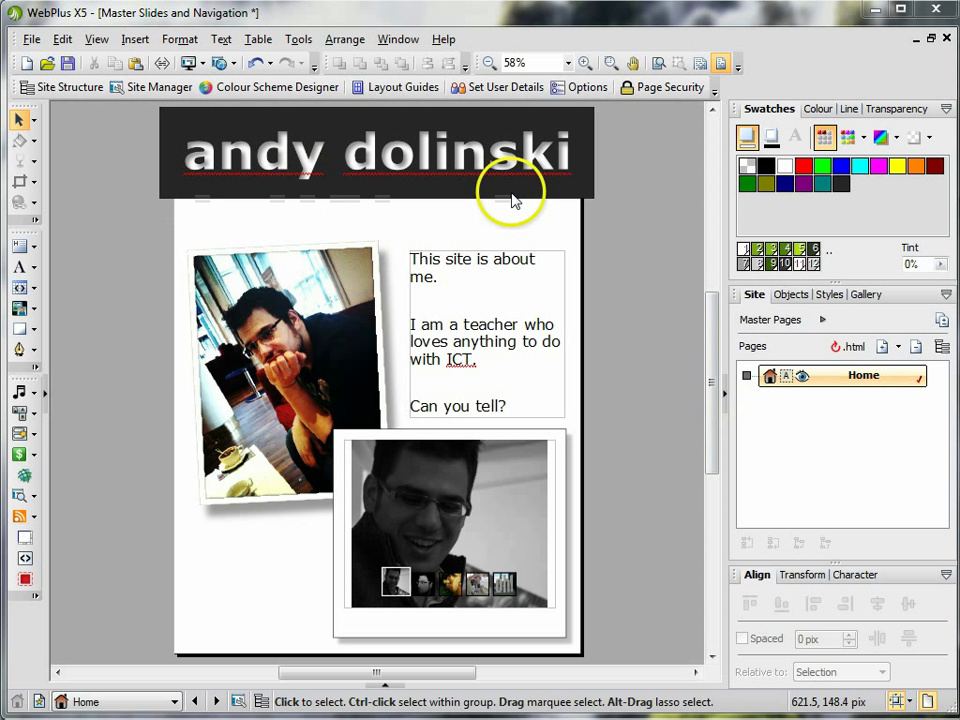
mouse_move(390, 410)
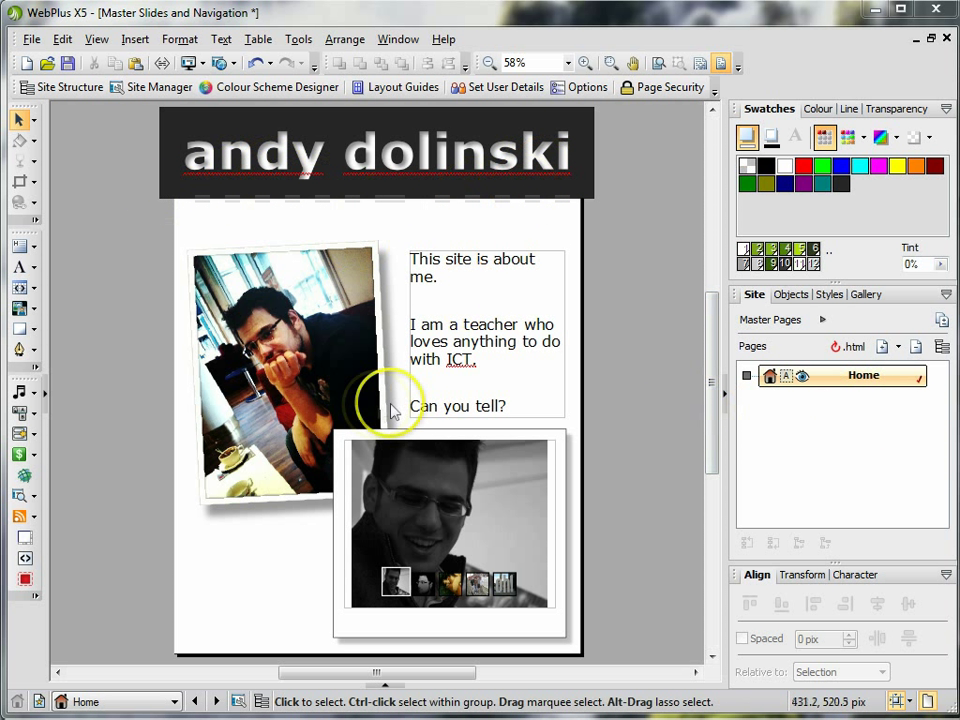
mouse_move(392, 270)
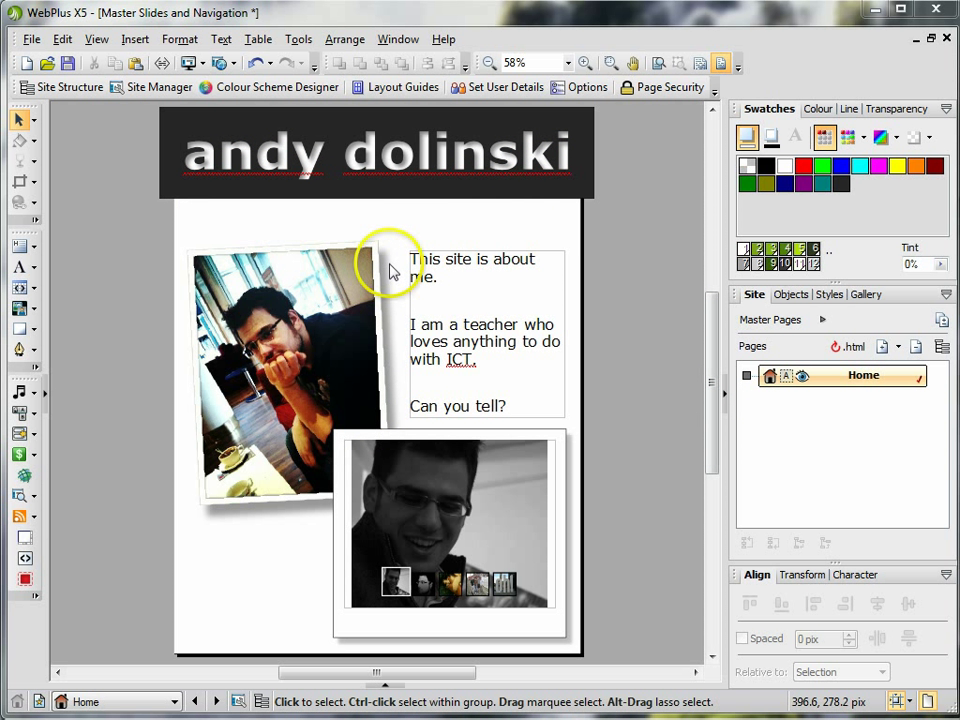
mouse_move(390, 266)
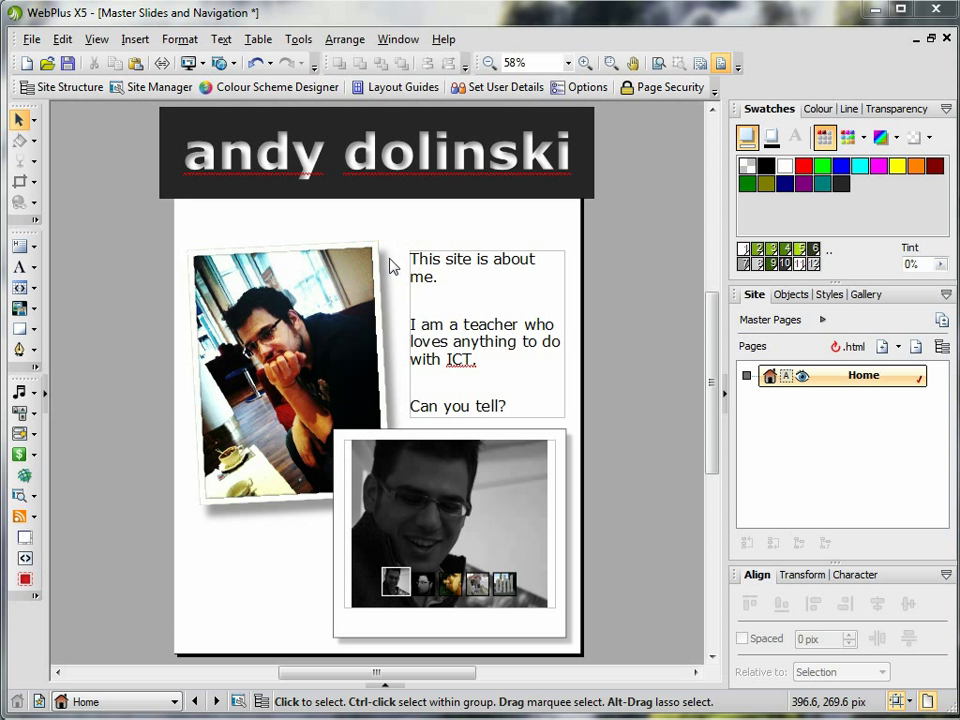
mouse_move(888, 516)
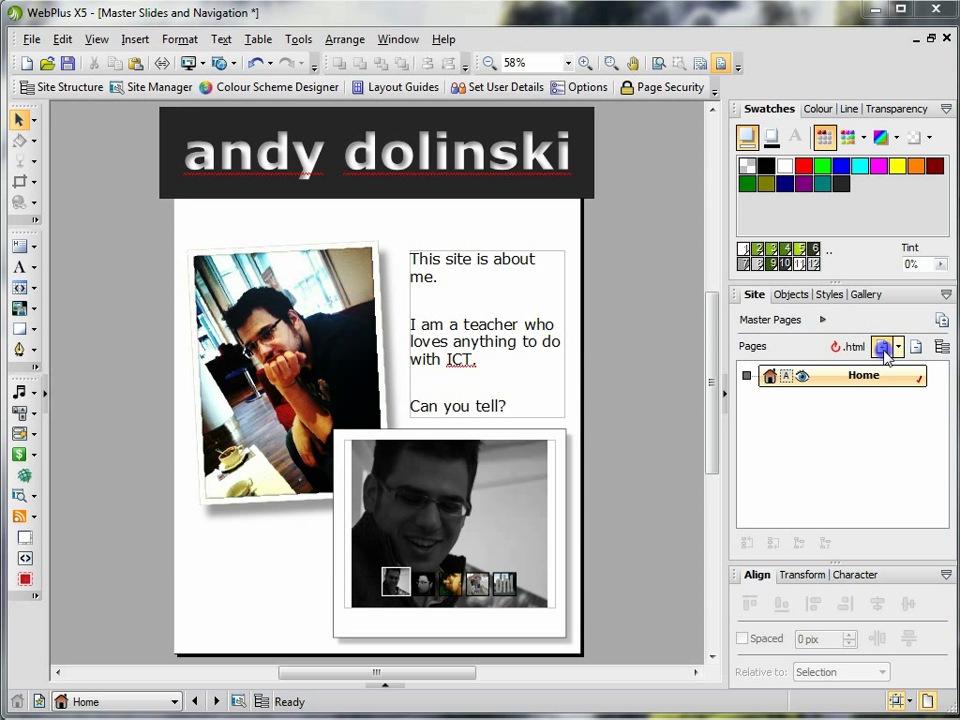
Step: Add a page named Early Life with file name early_life.html after Home
left_click(880, 346)
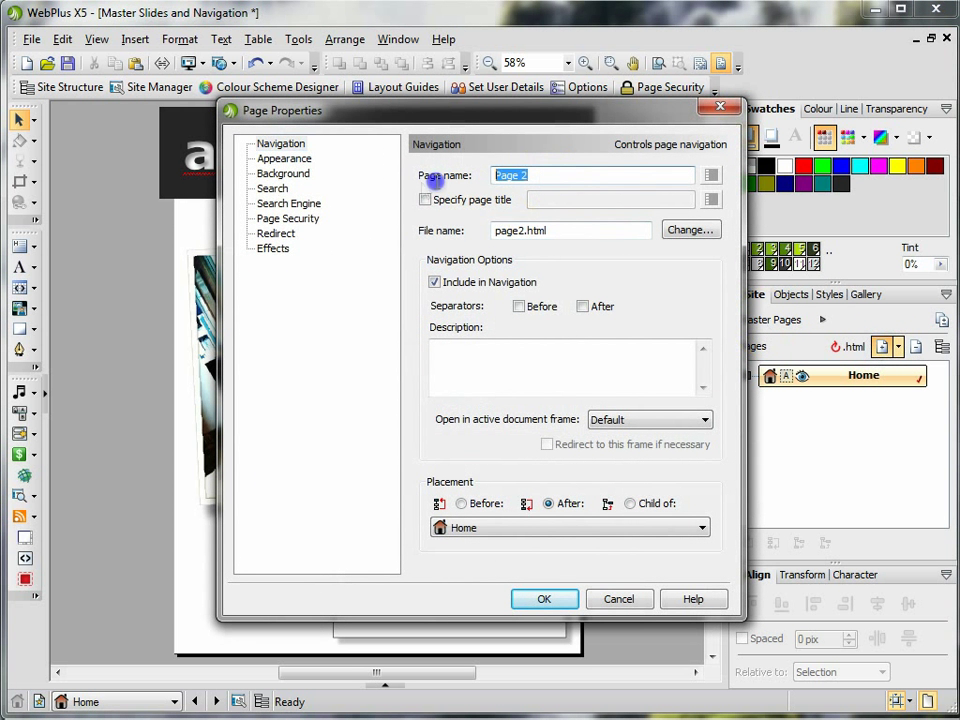
mouse_move(418, 194)
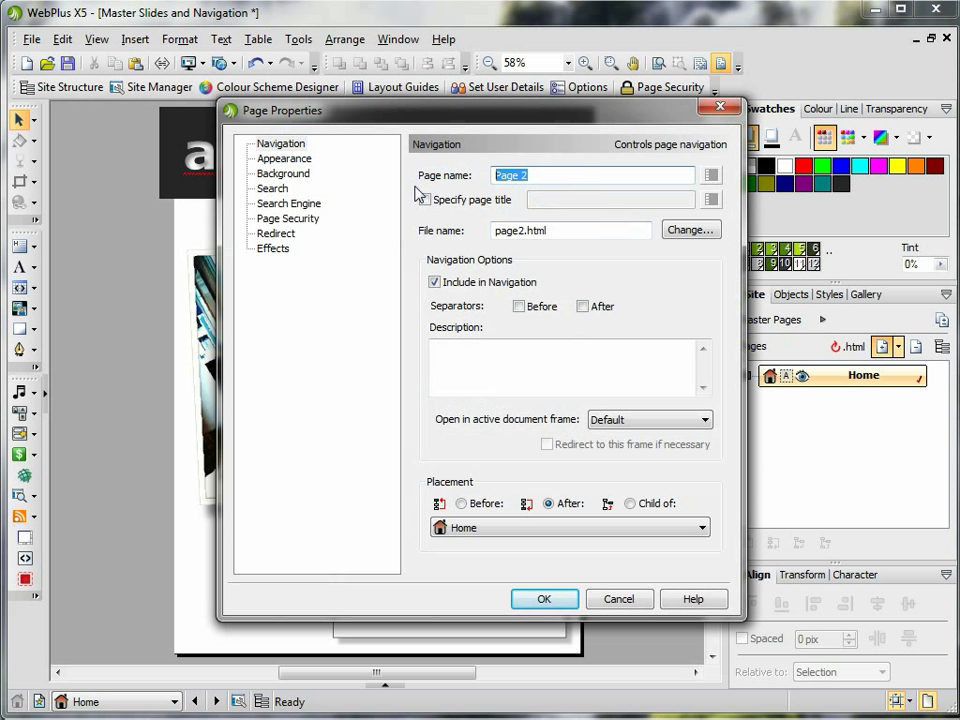
type("Early Life")
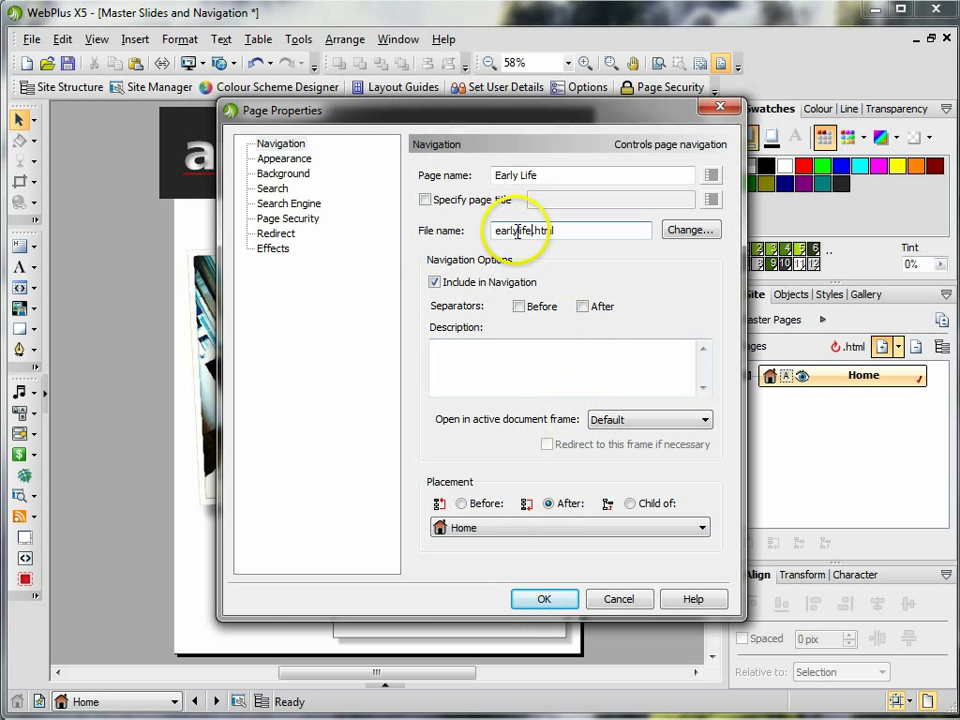
mouse_move(556, 248)
type("_")
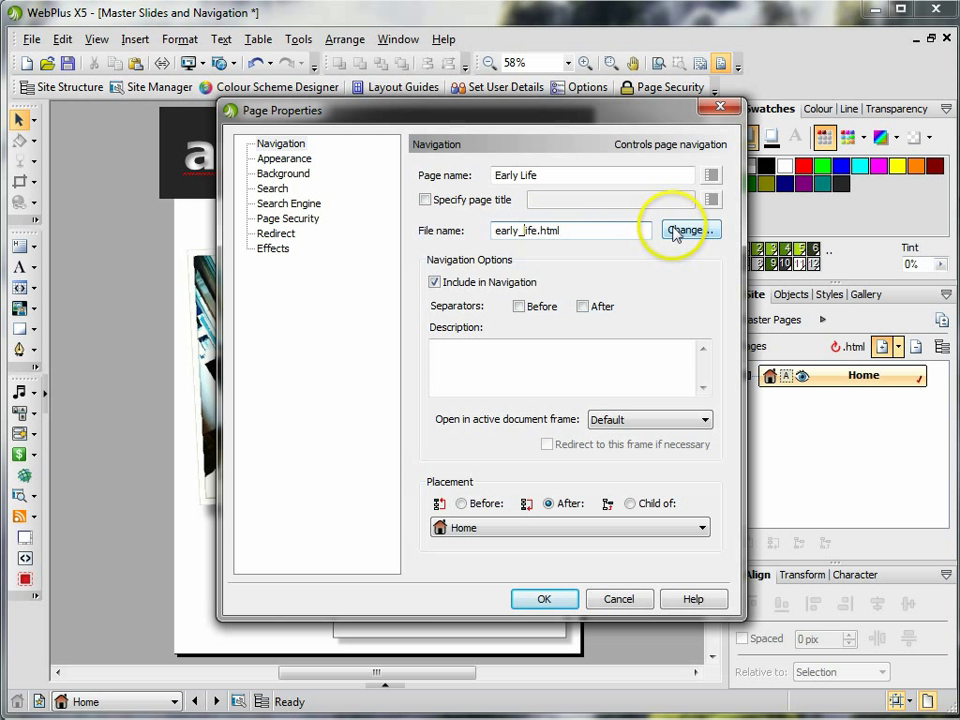
left_click(544, 598)
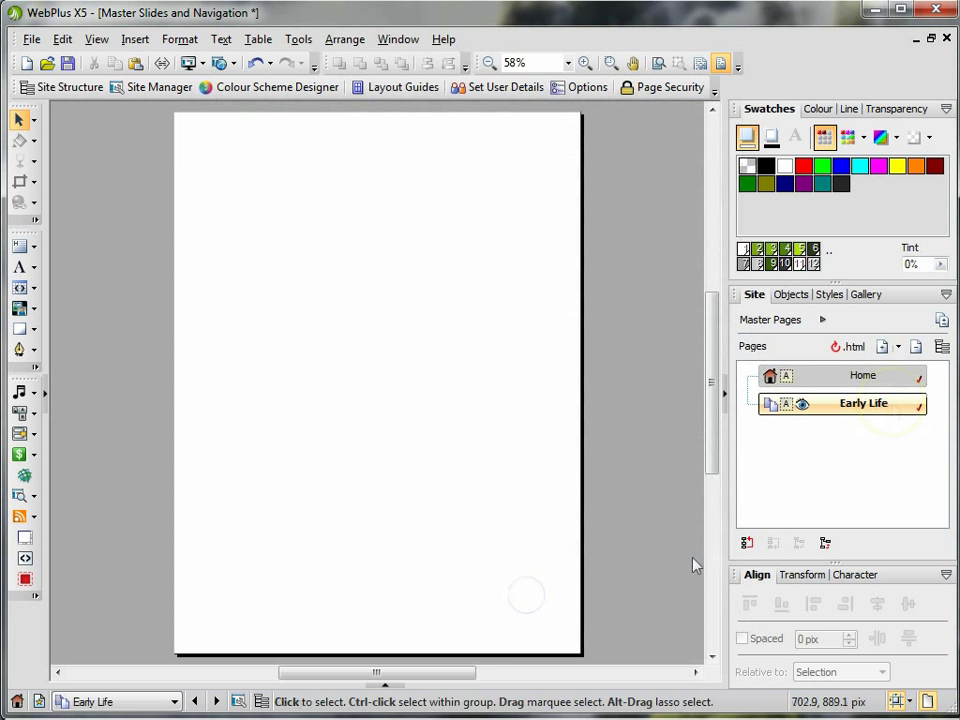
mouse_move(830, 410)
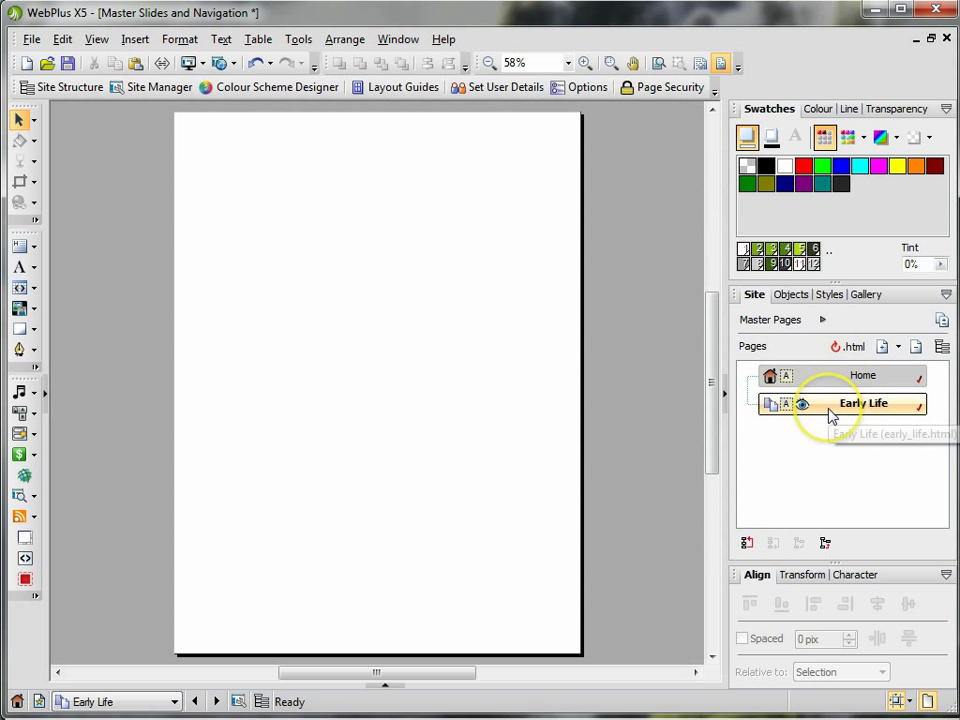
mouse_move(764, 404)
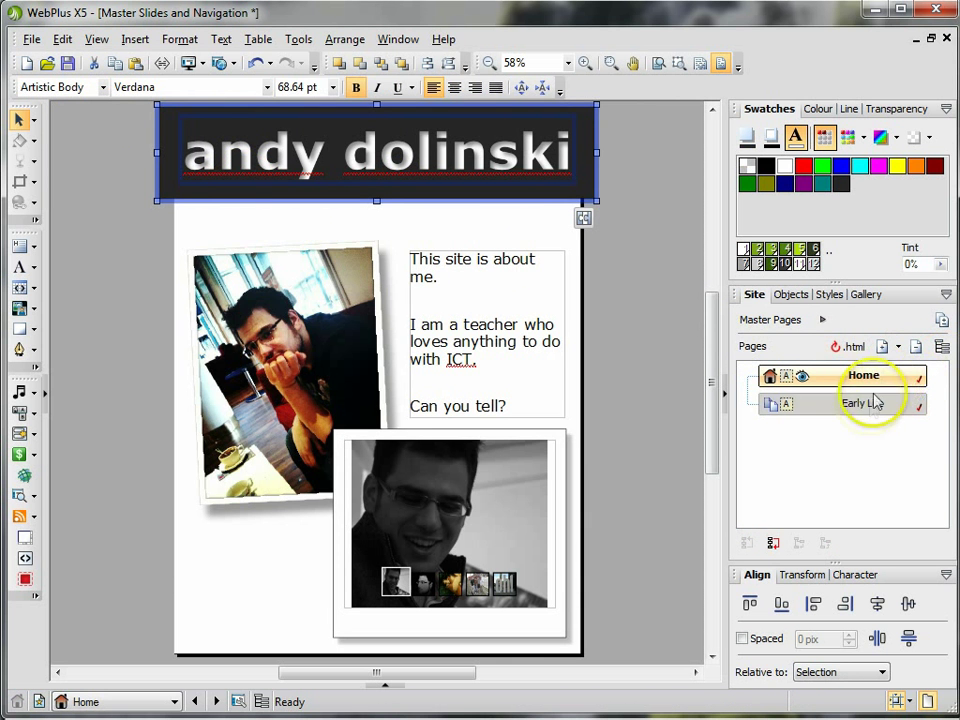
Step: Paste the copied header onto the Early Life page, then return to Home
left_click(864, 404)
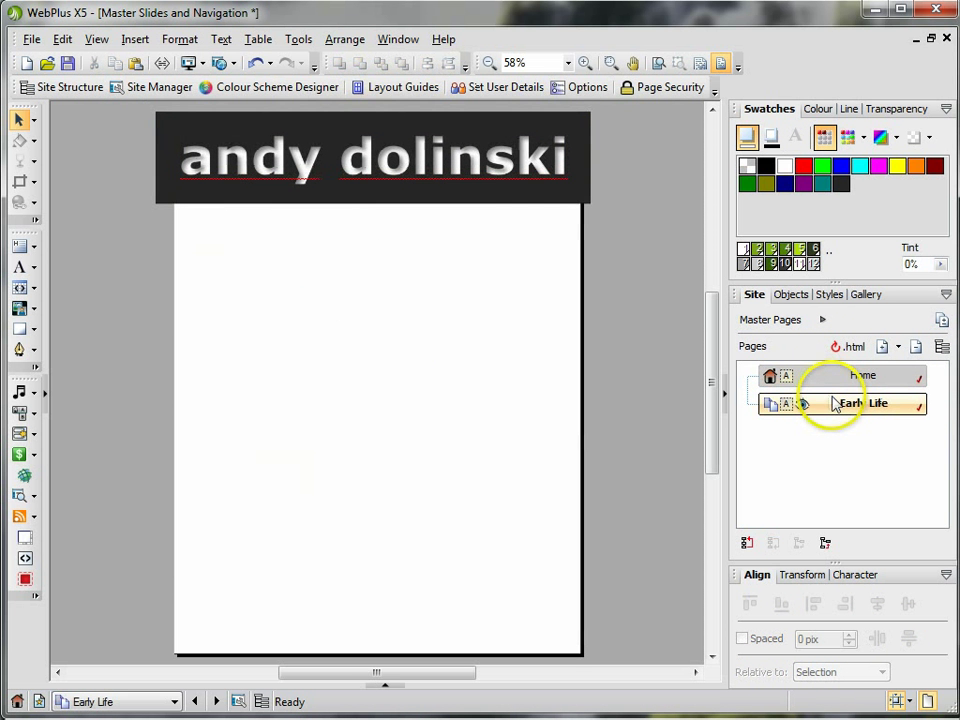
left_click(376, 156)
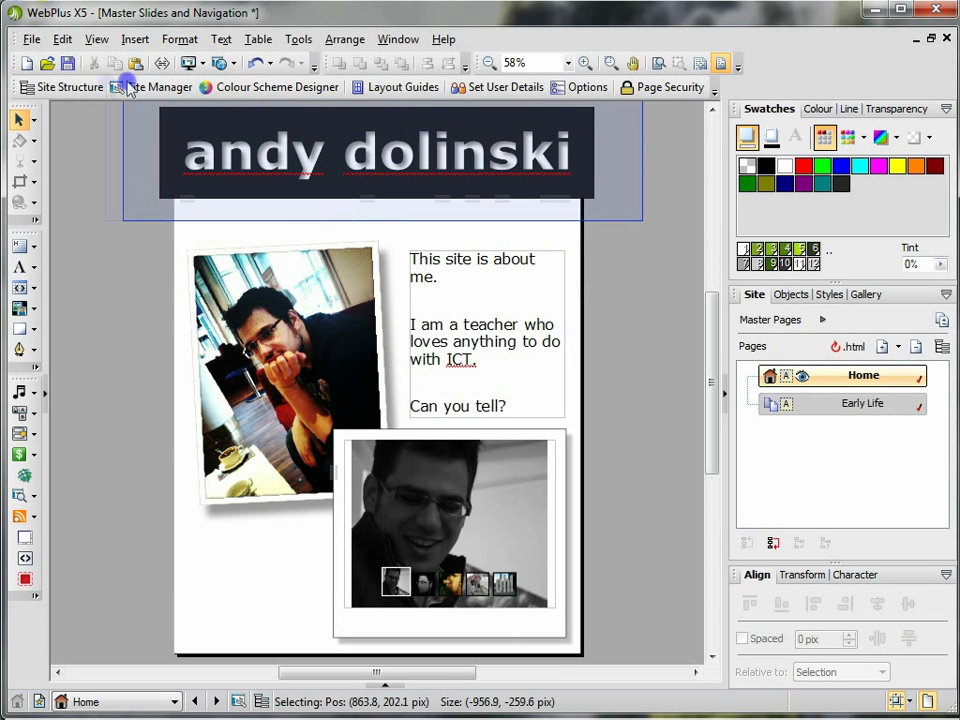
Step: Cut the header from Home, paste it onto Master A and position it at the page top
left_click(380, 152)
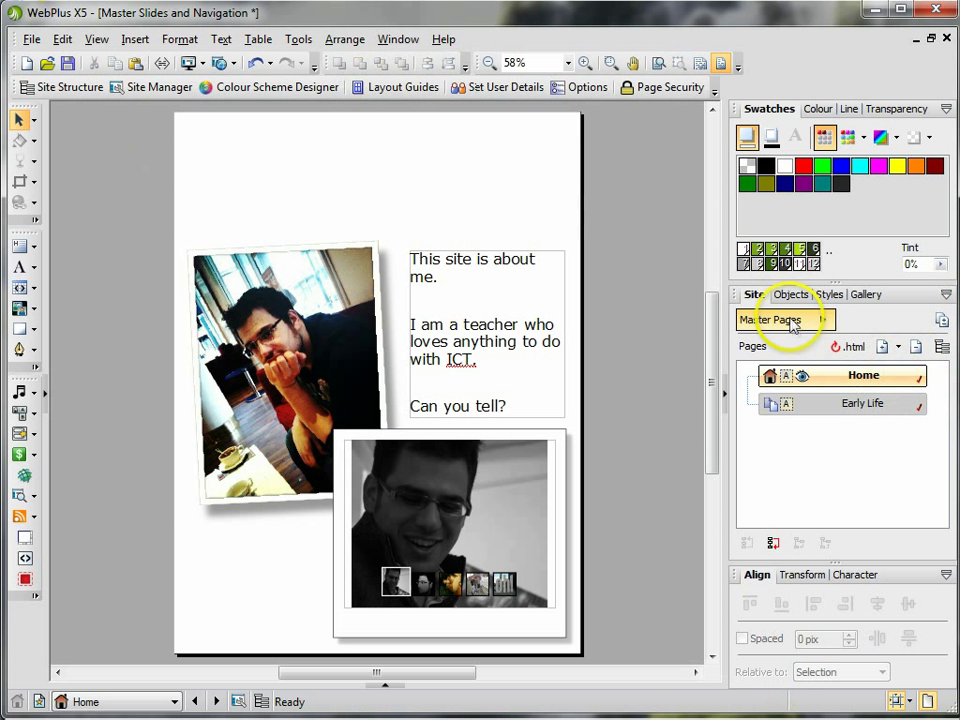
left_click(820, 320)
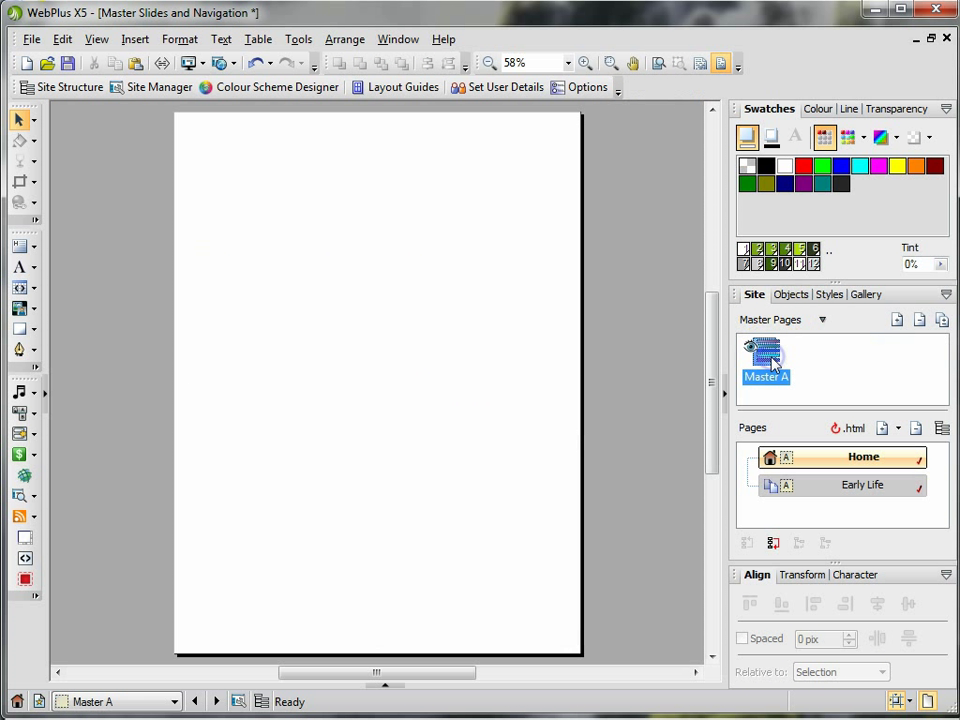
mouse_move(528, 188)
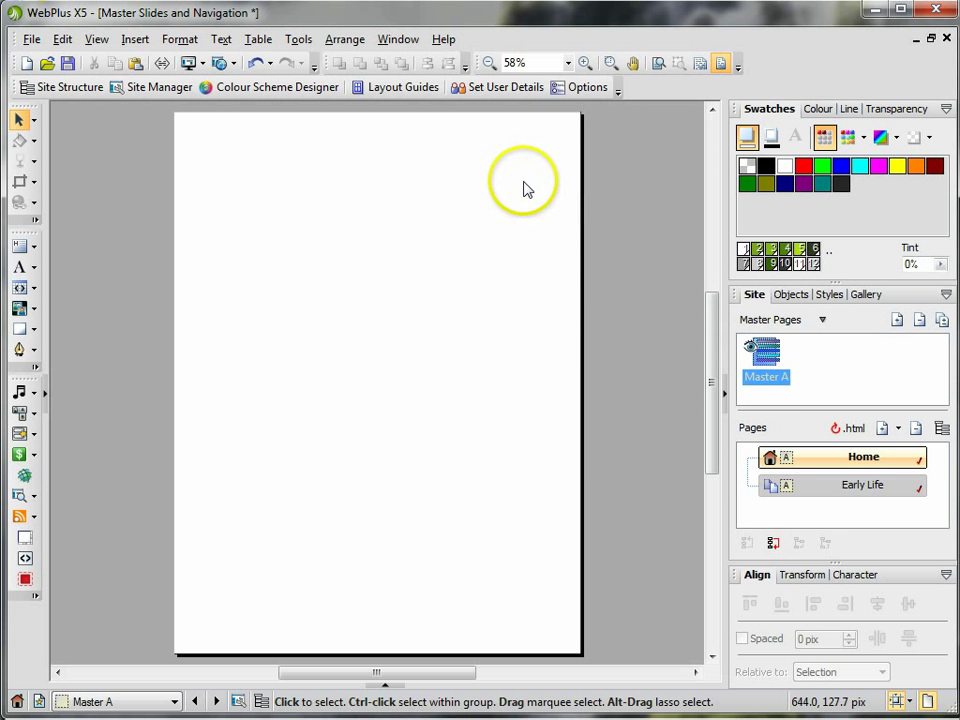
right_click(520, 190)
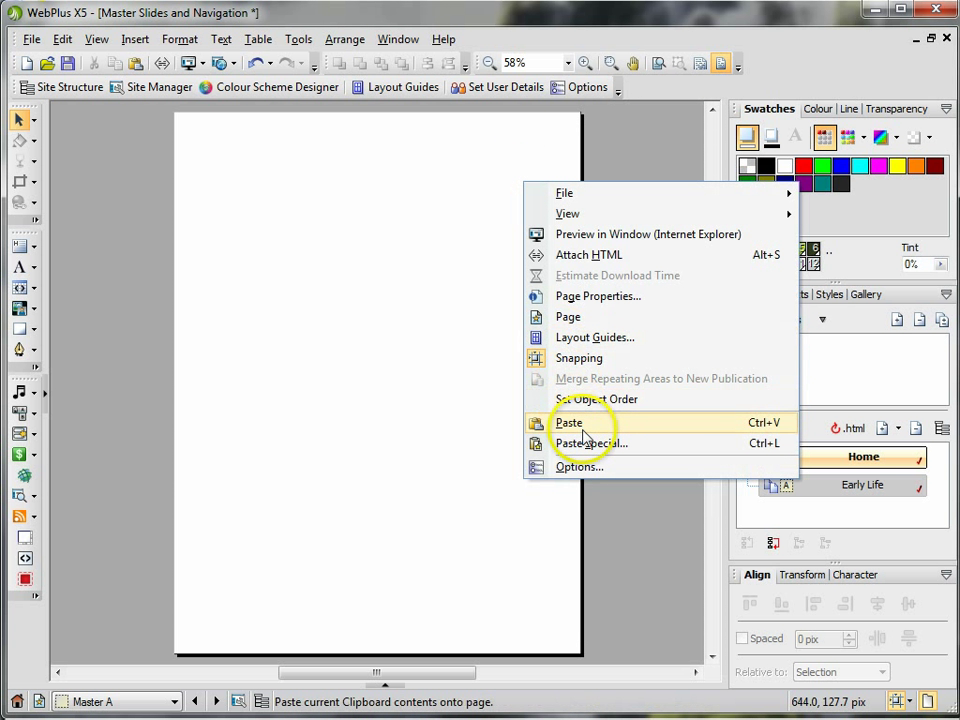
left_click(568, 422)
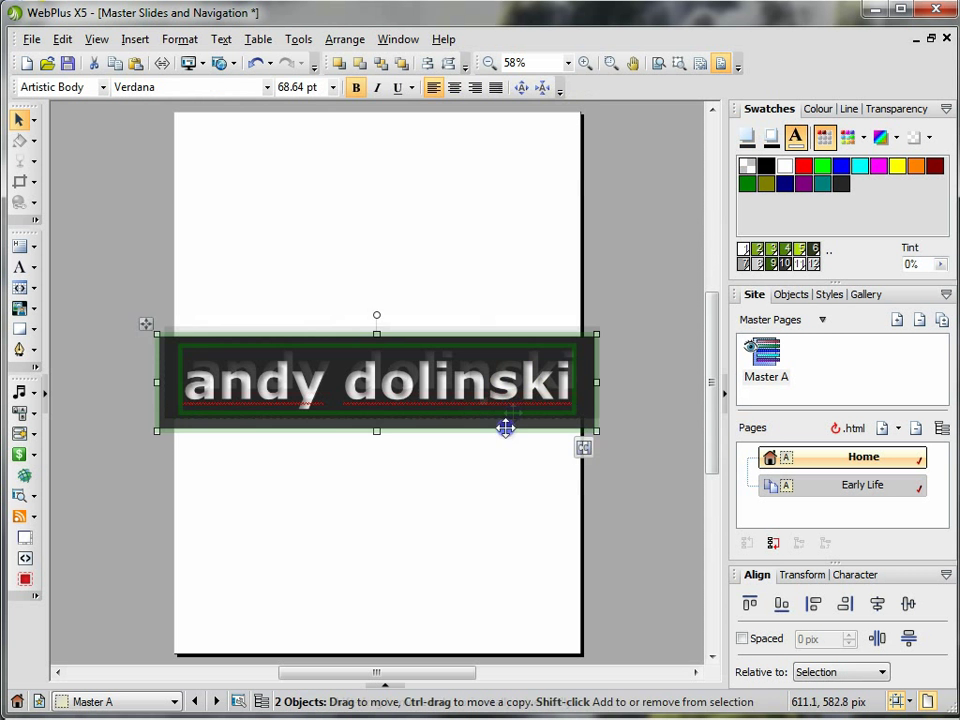
left_click_drag(504, 428, 500, 204)
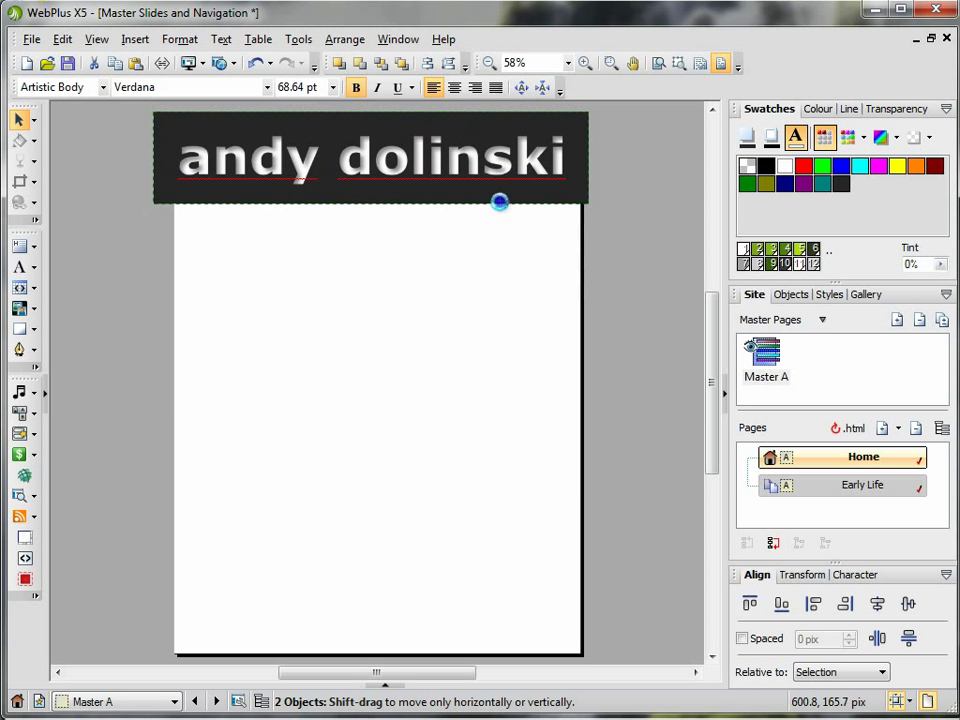
left_click_drag(500, 204, 500, 196)
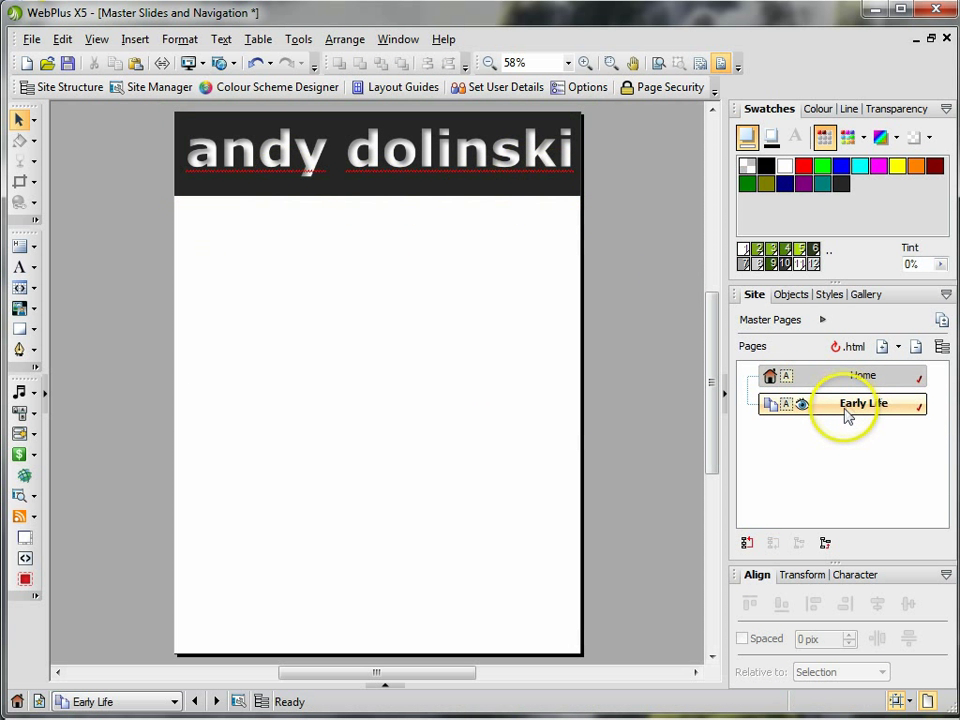
Step: Detach Master A from the Early Life page via its Background properties
left_click(862, 376)
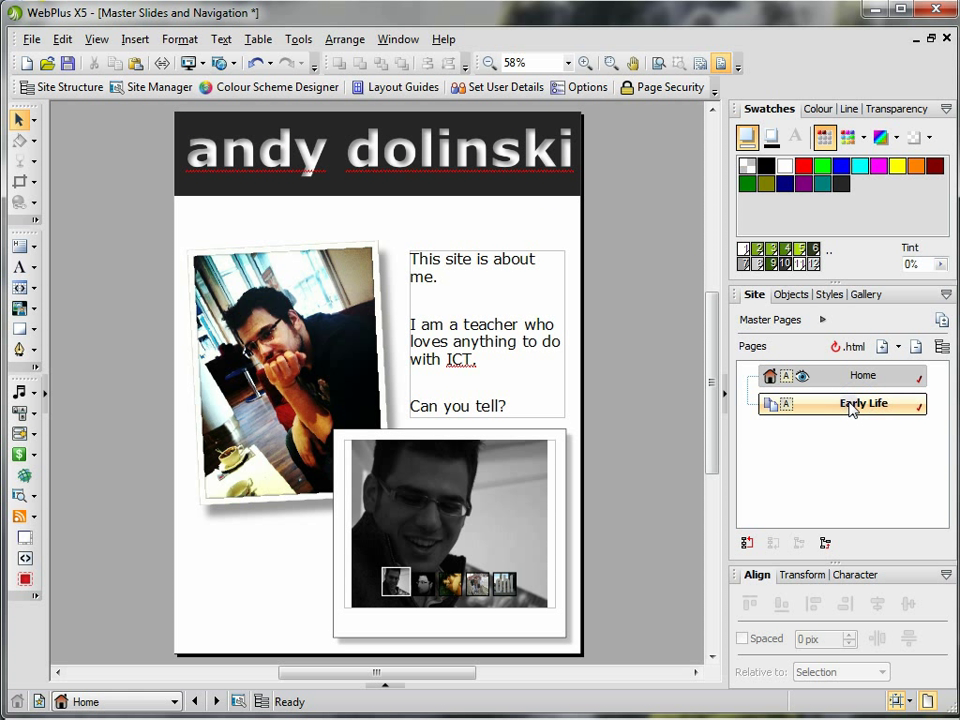
right_click(844, 404)
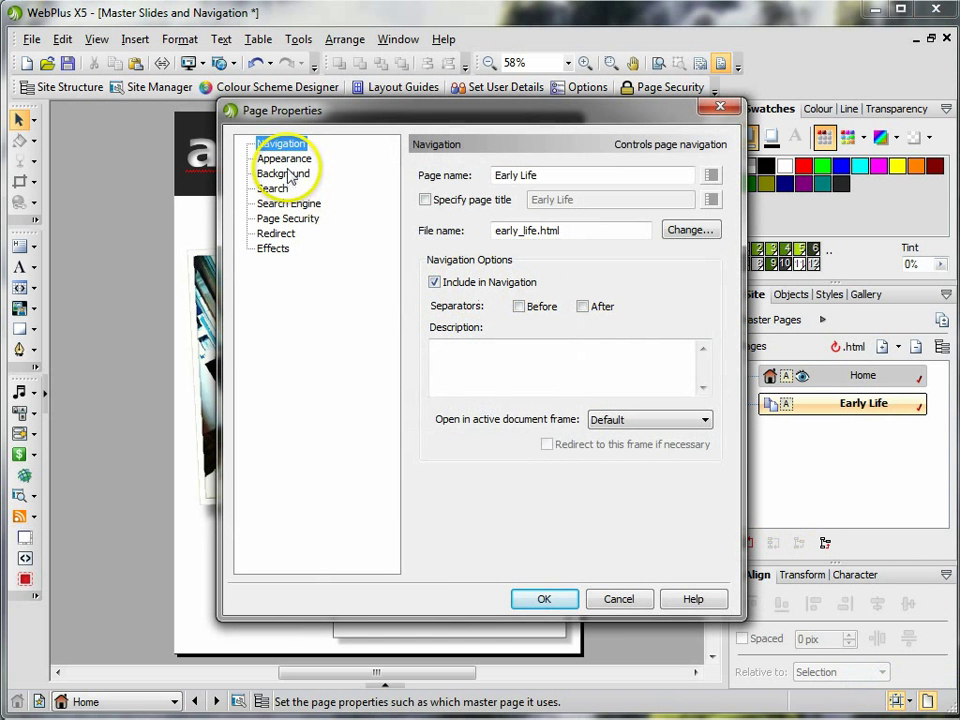
left_click(284, 158)
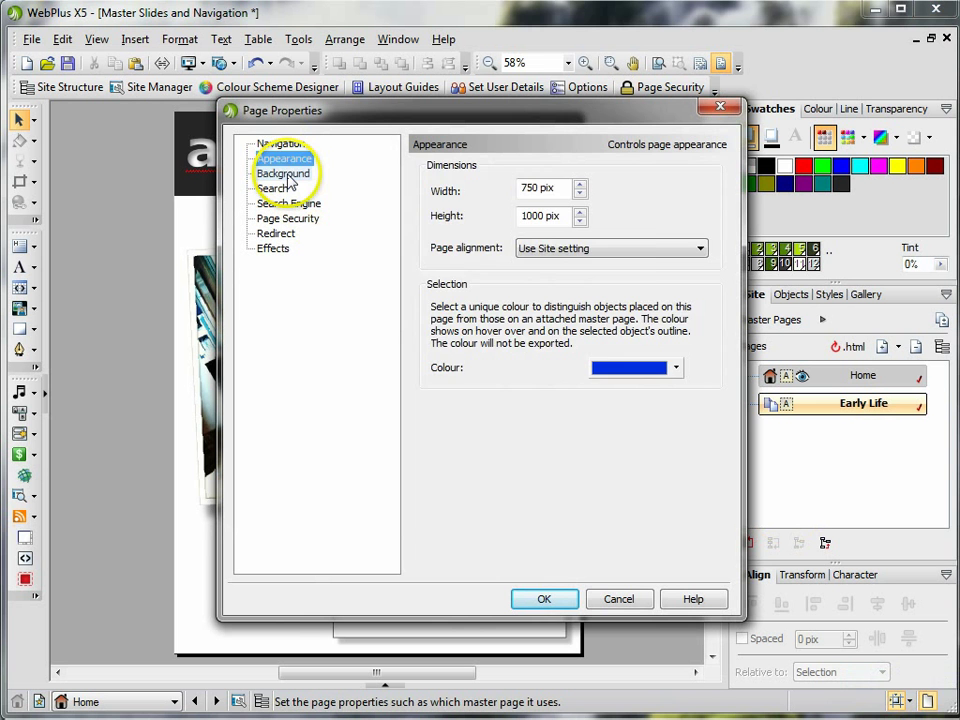
left_click(284, 172)
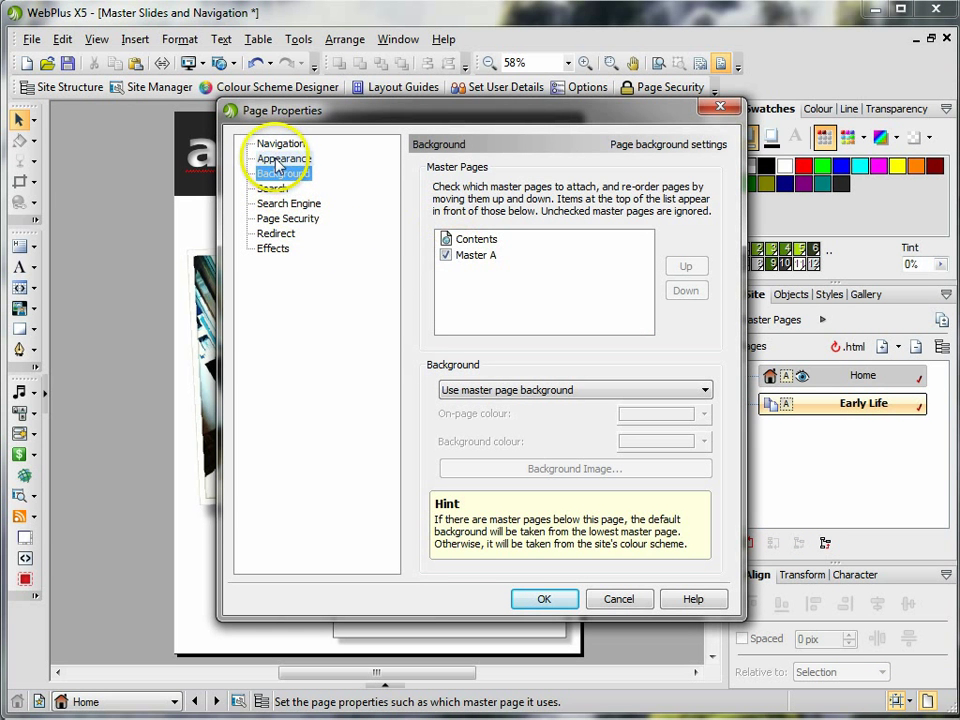
left_click(280, 158)
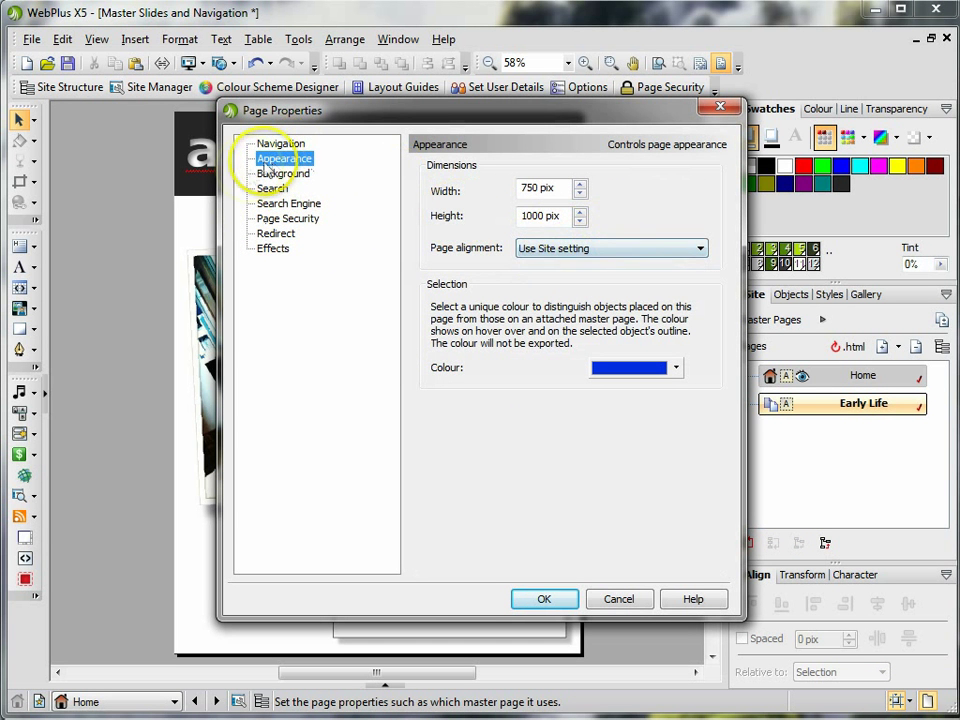
left_click(284, 172)
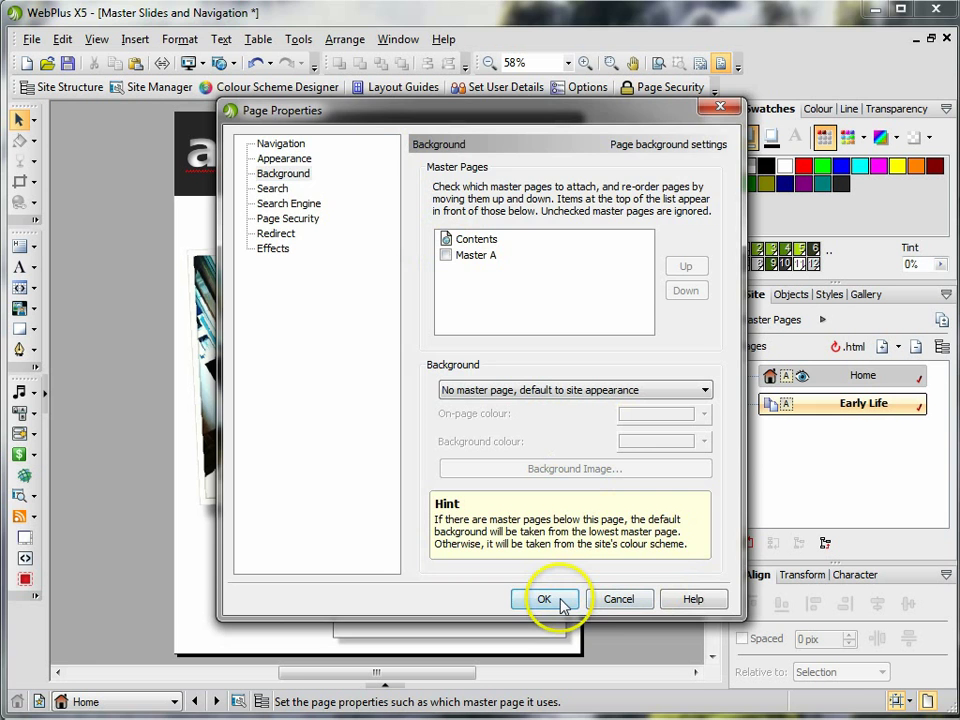
left_click(544, 598)
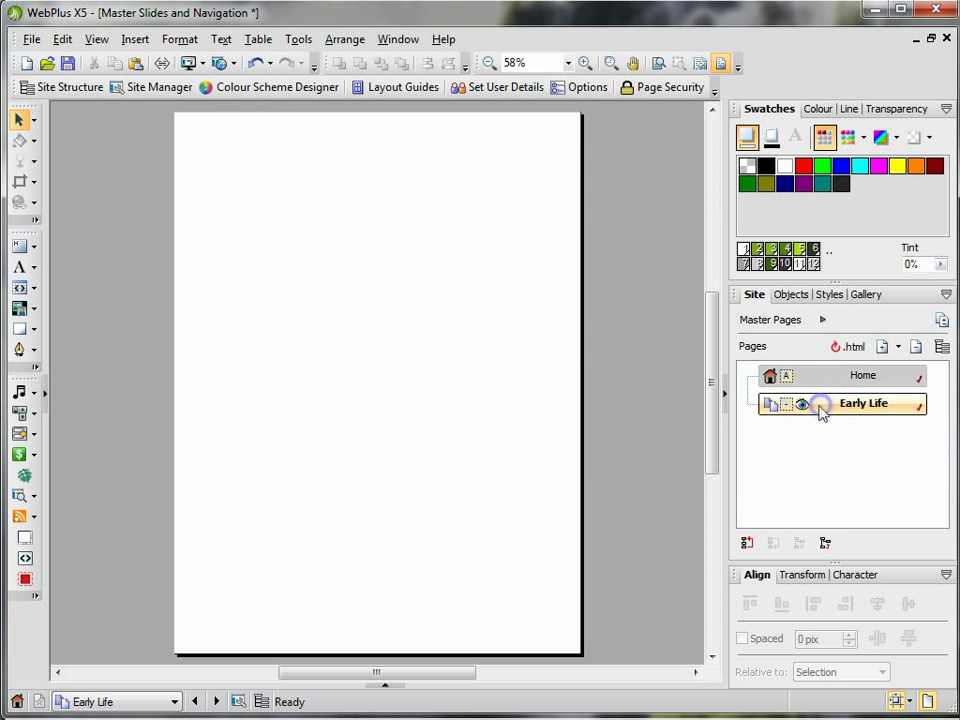
Step: Reattach Master A to Early Life and compare Home and Early Life headers
double_click(864, 404)
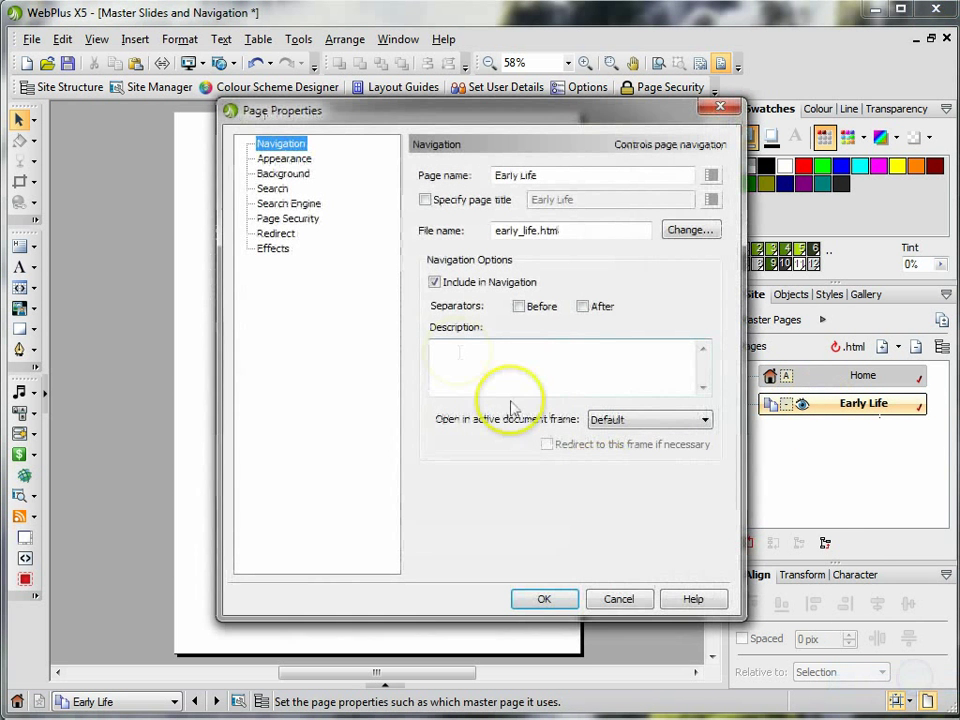
left_click(284, 172)
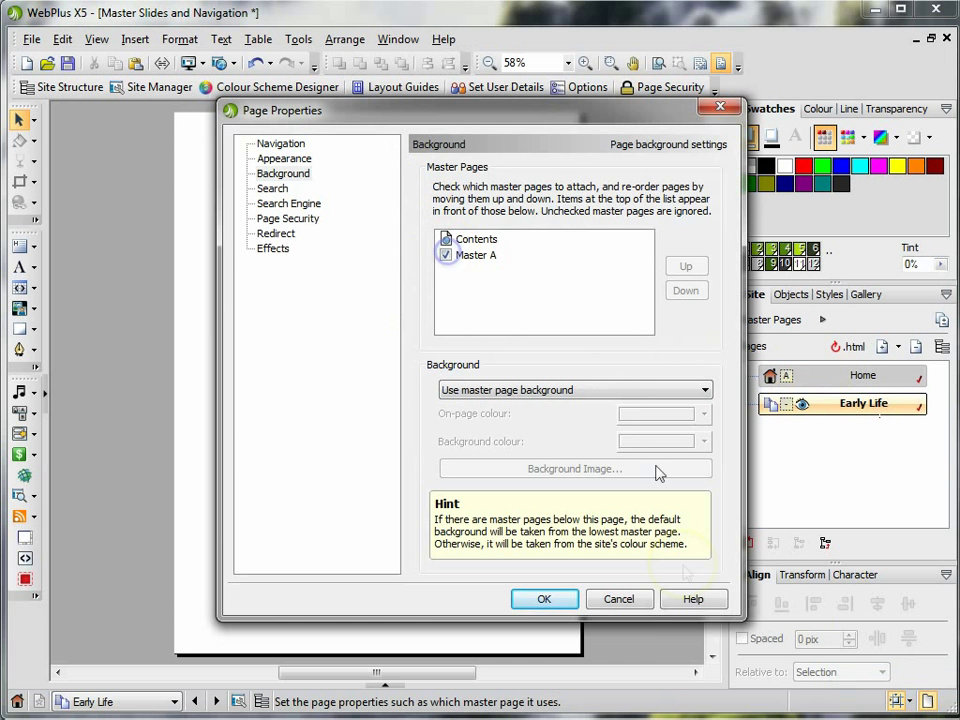
left_click(544, 598)
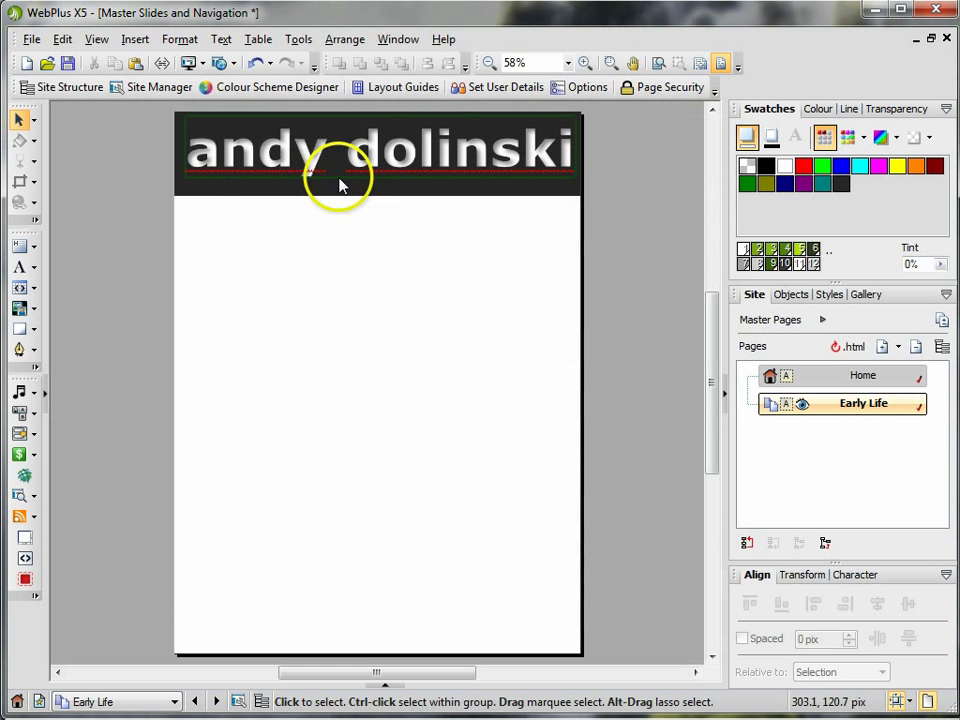
left_click(864, 376)
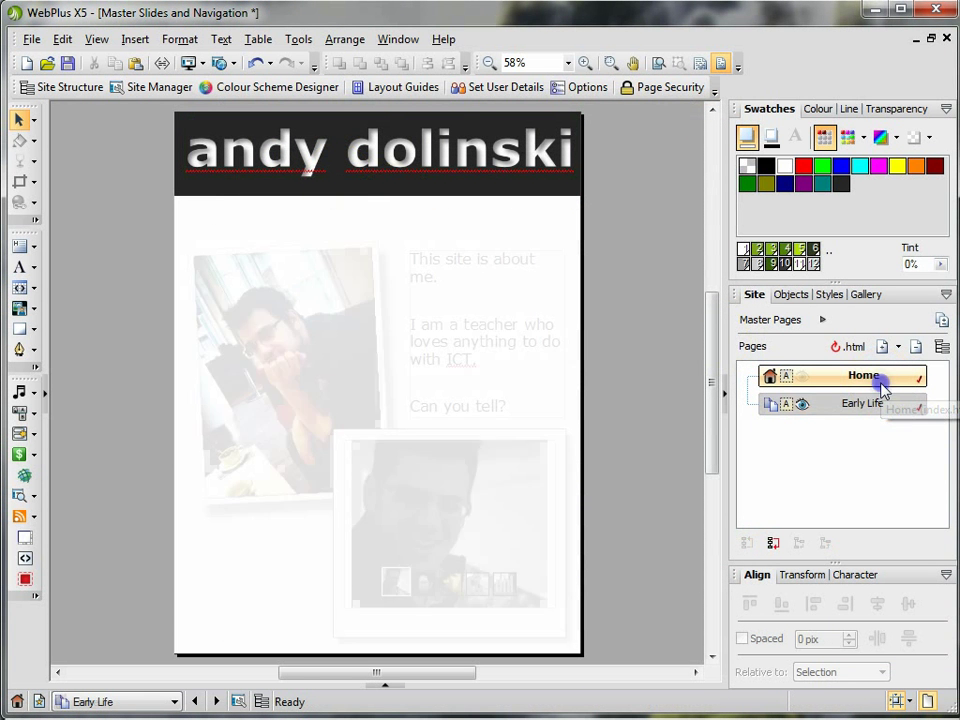
left_click(862, 376)
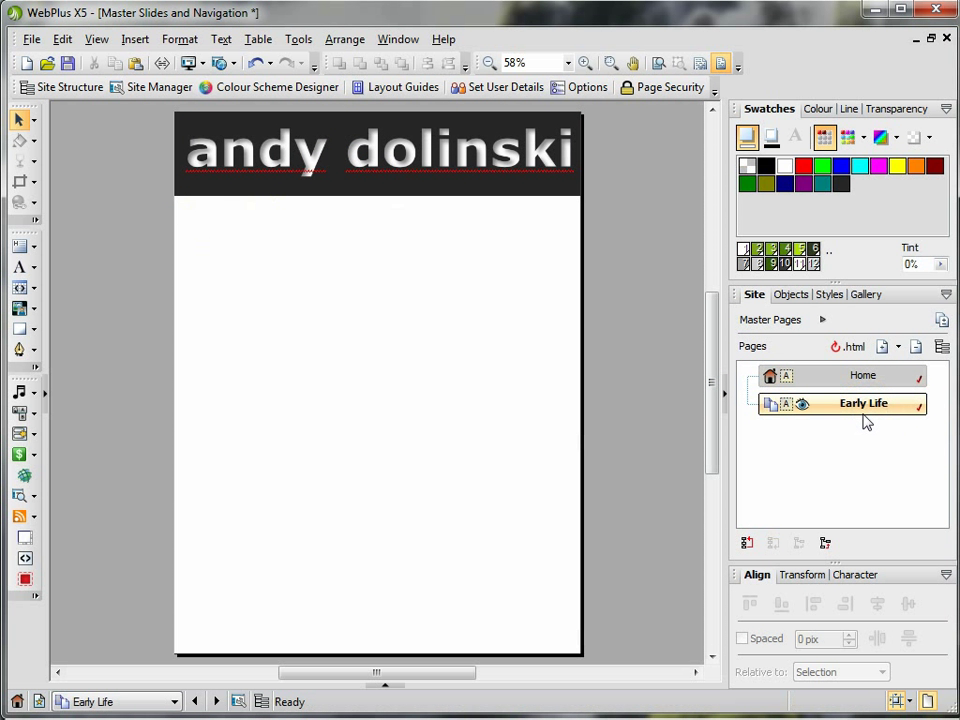
left_click(864, 376)
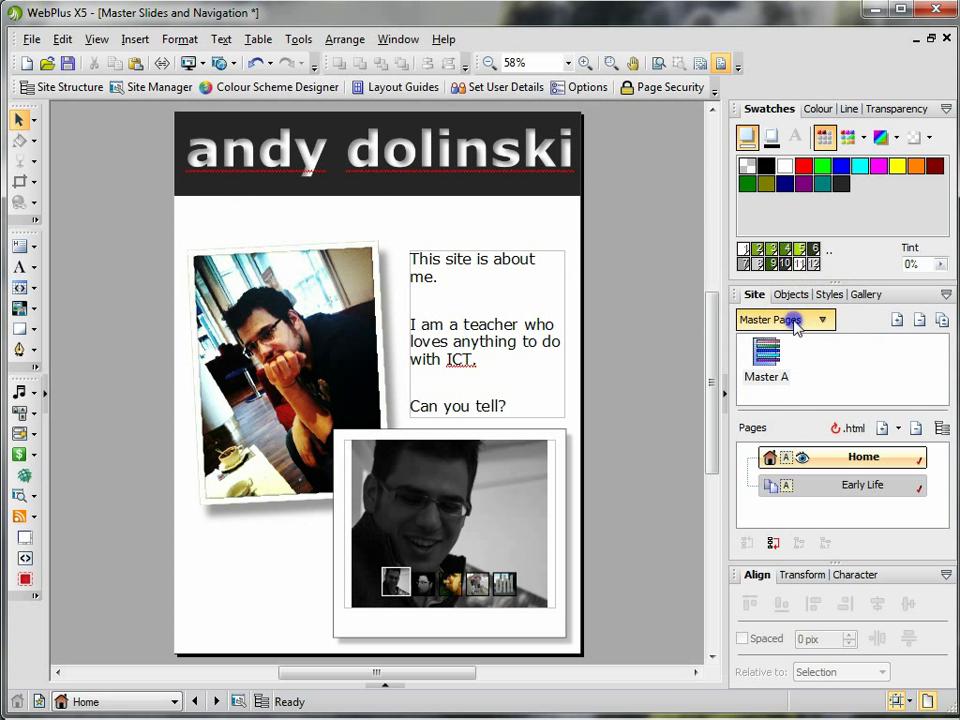
Step: Open Master A for editing and bring up the Navigation Bar Settings styles
double_click(766, 356)
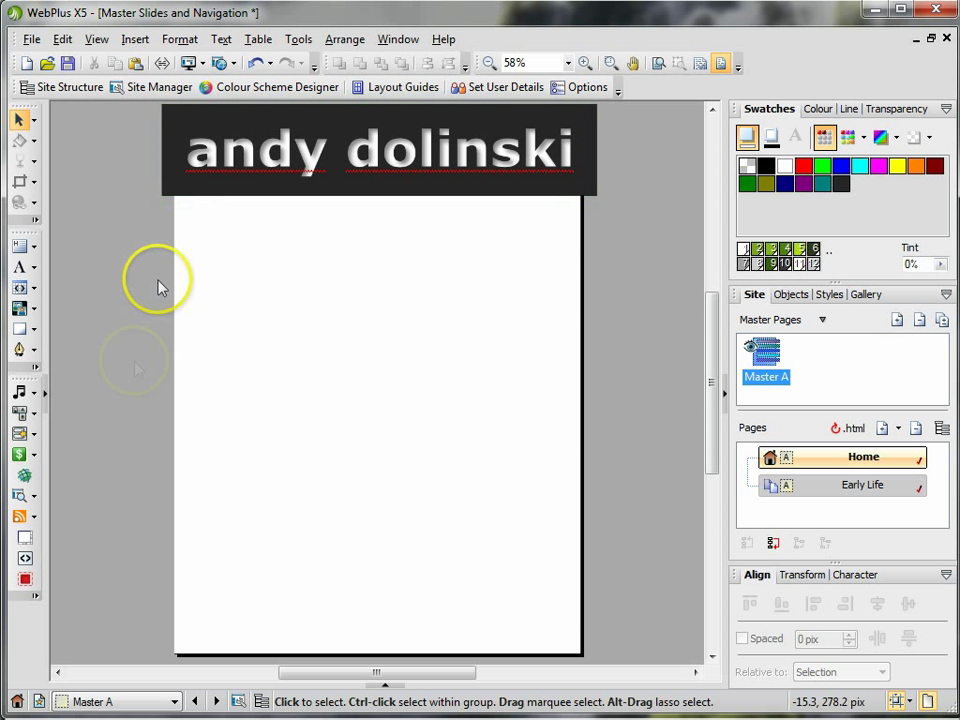
mouse_move(24, 496)
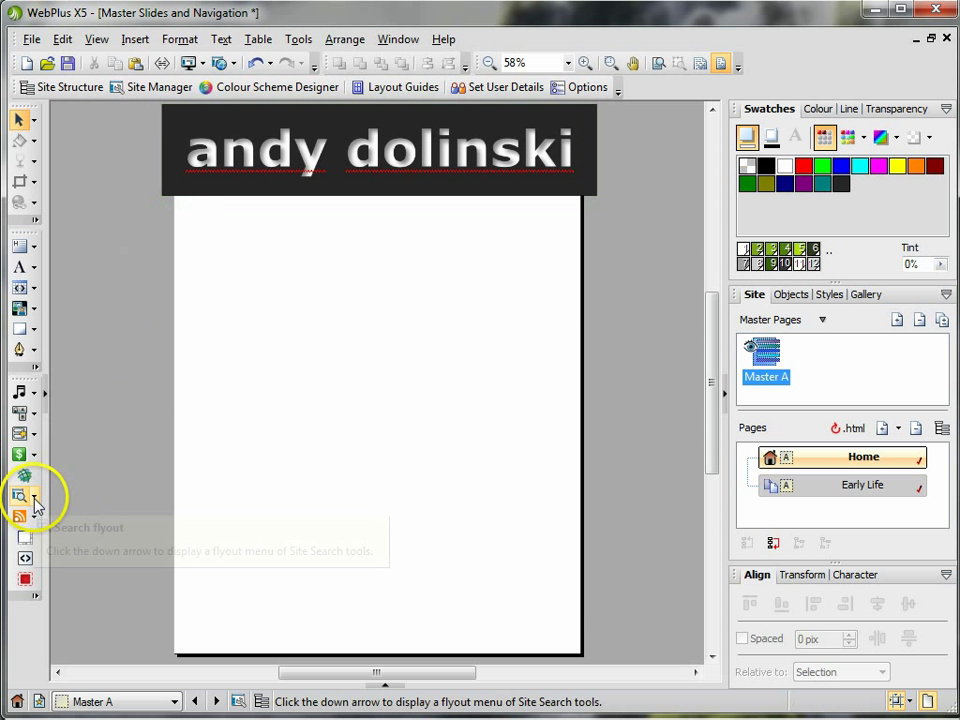
mouse_move(24, 558)
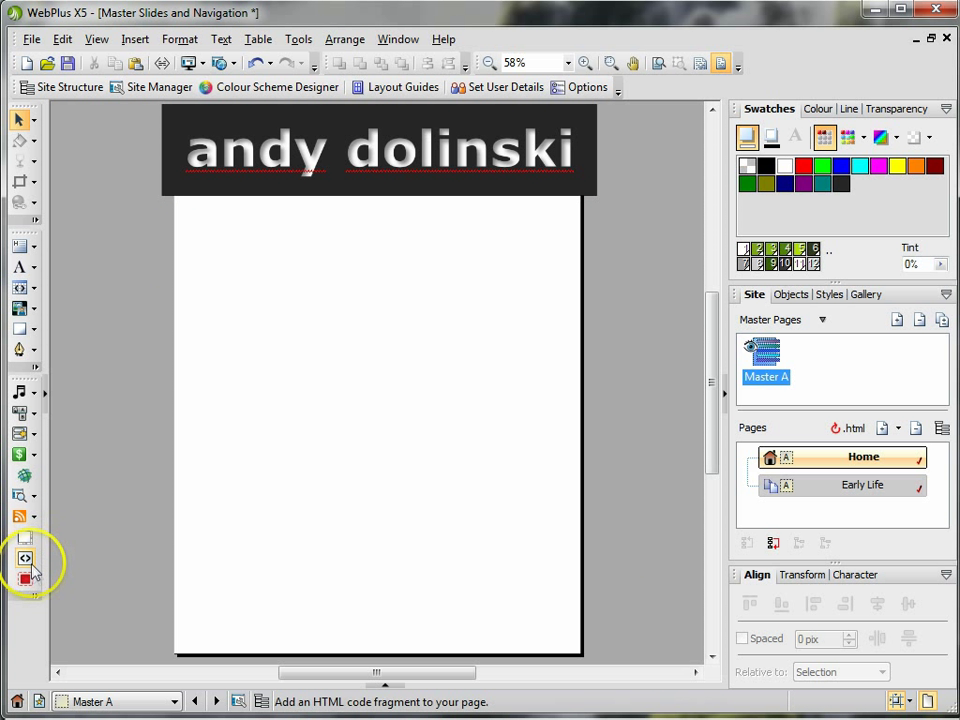
mouse_move(24, 580)
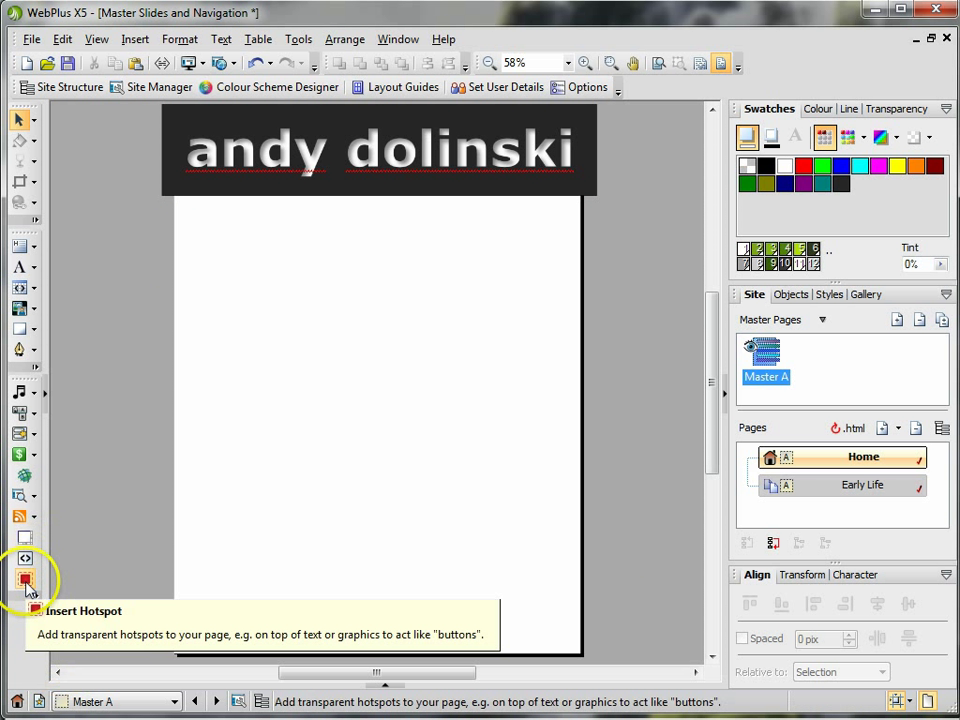
mouse_move(18, 412)
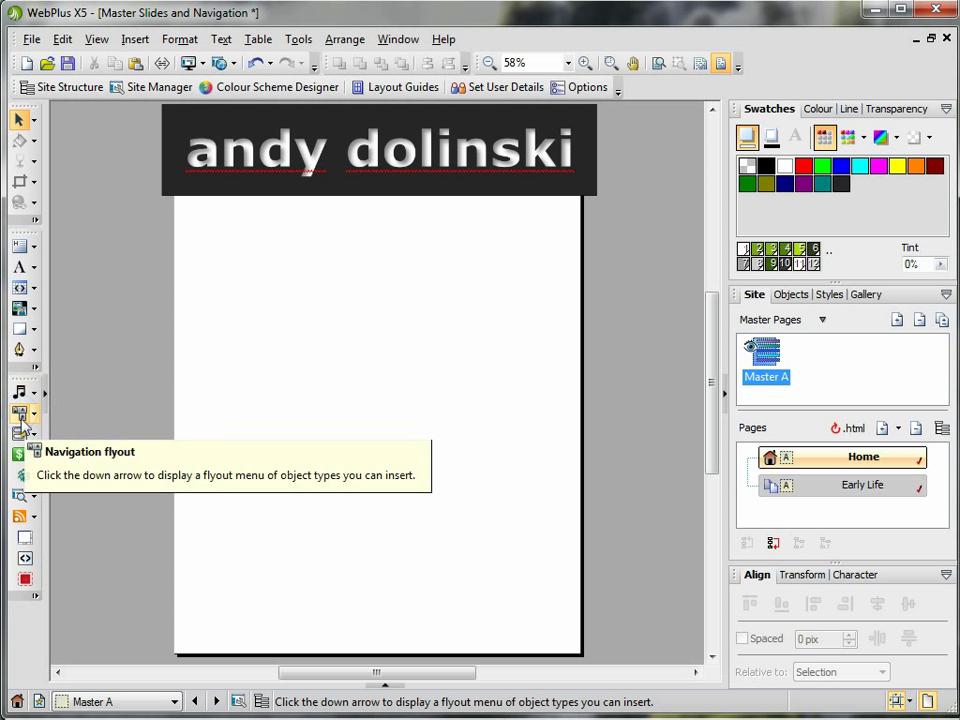
left_click(22, 412)
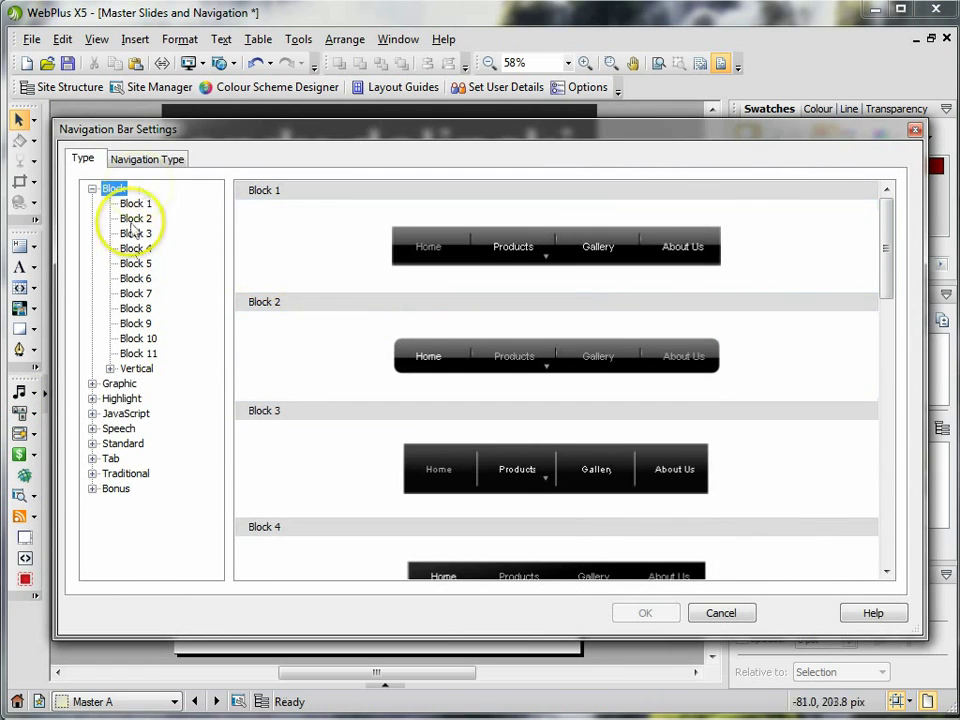
Step: Browse Block, JavaScript and Vertical Block presets and choose the dark Block navbar style
scroll("down", 3)
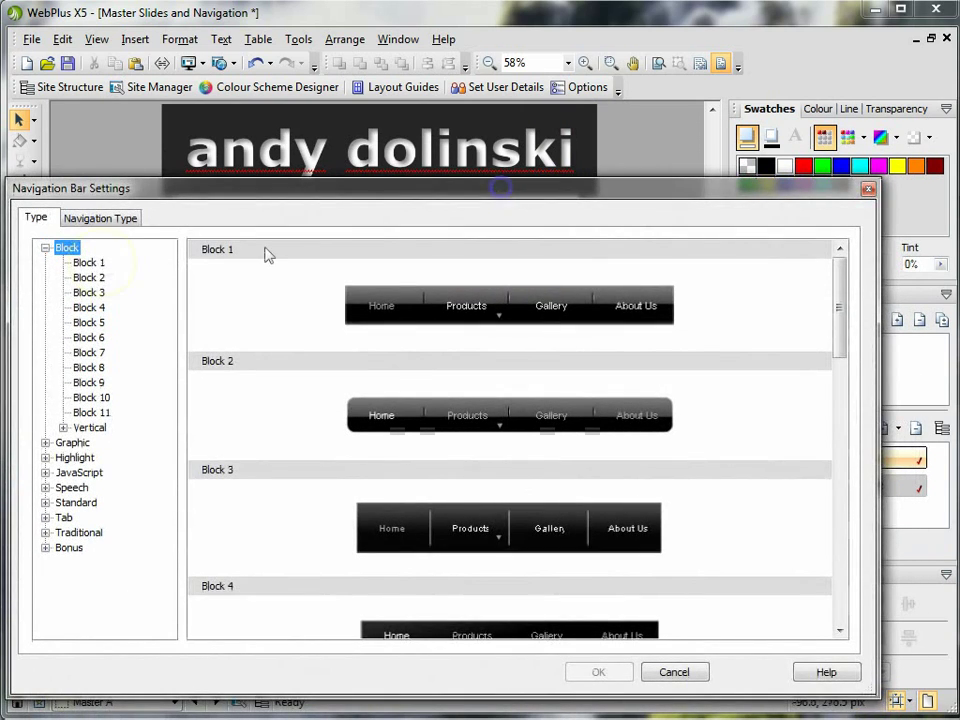
left_click(88, 262)
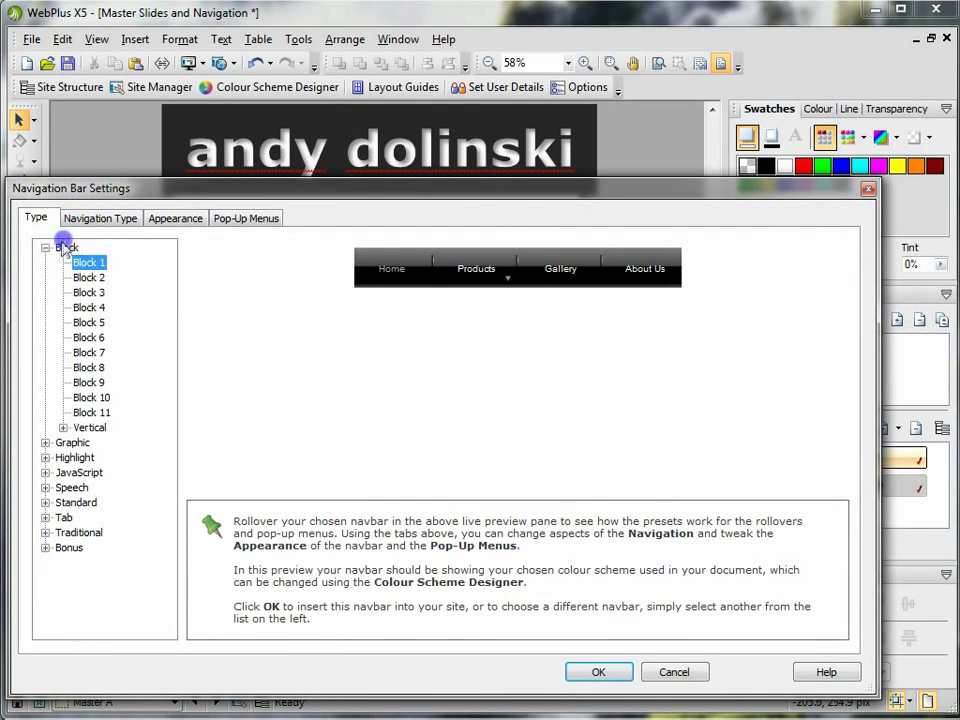
left_click(68, 248)
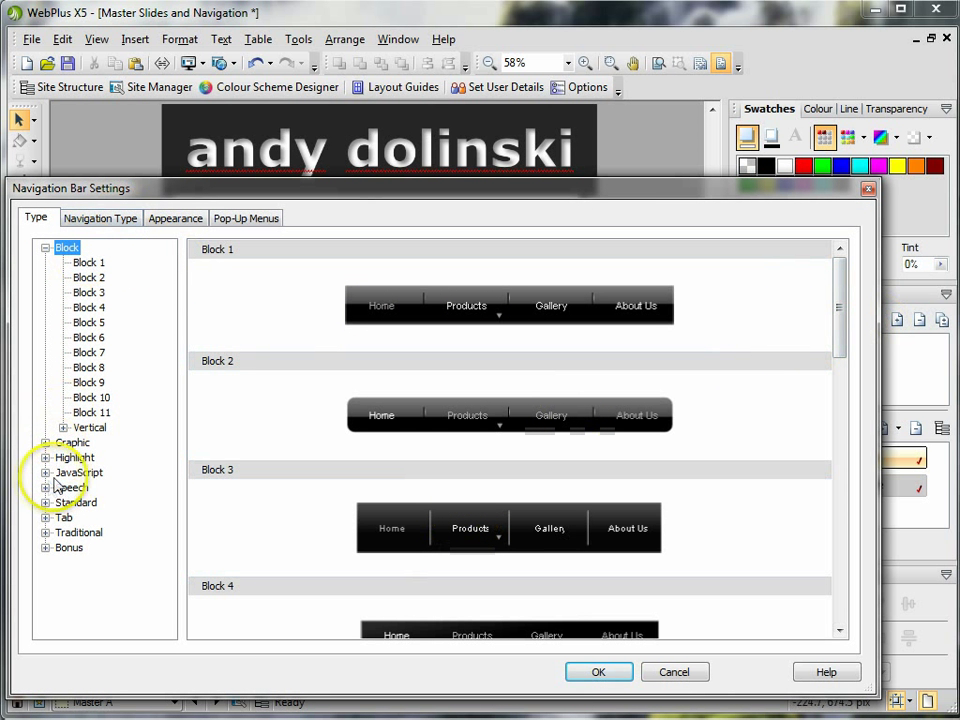
left_click(100, 472)
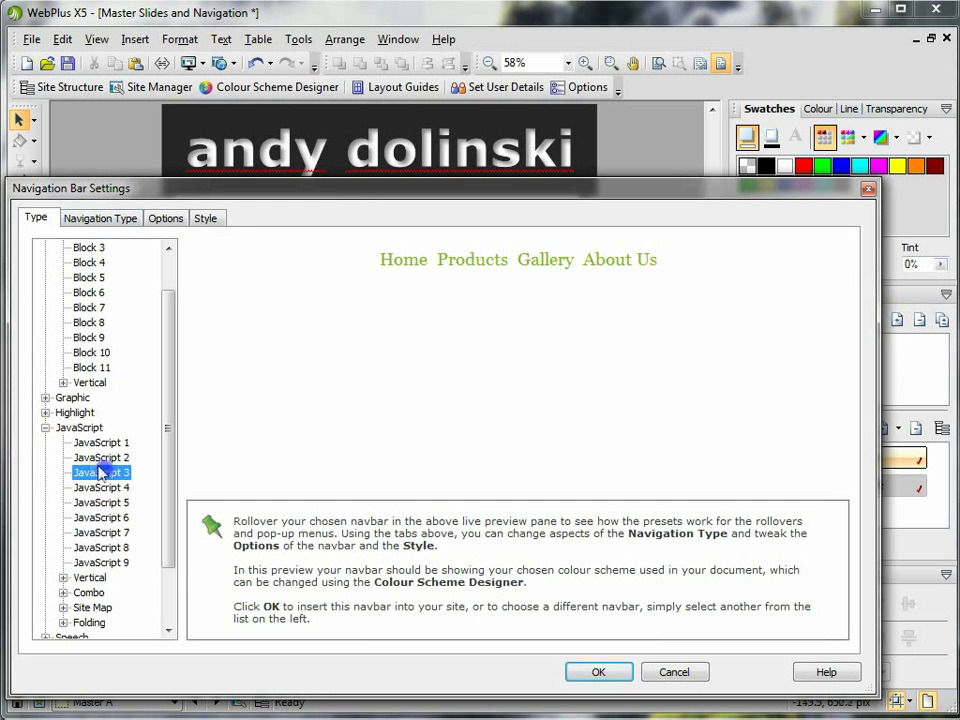
left_click(100, 218)
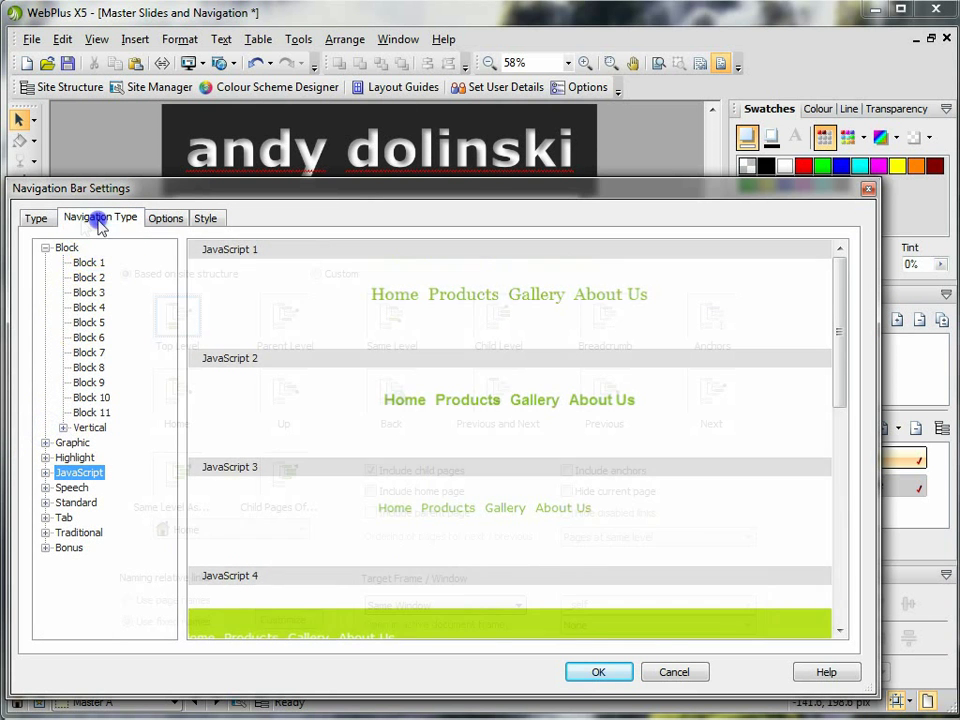
left_click(36, 218)
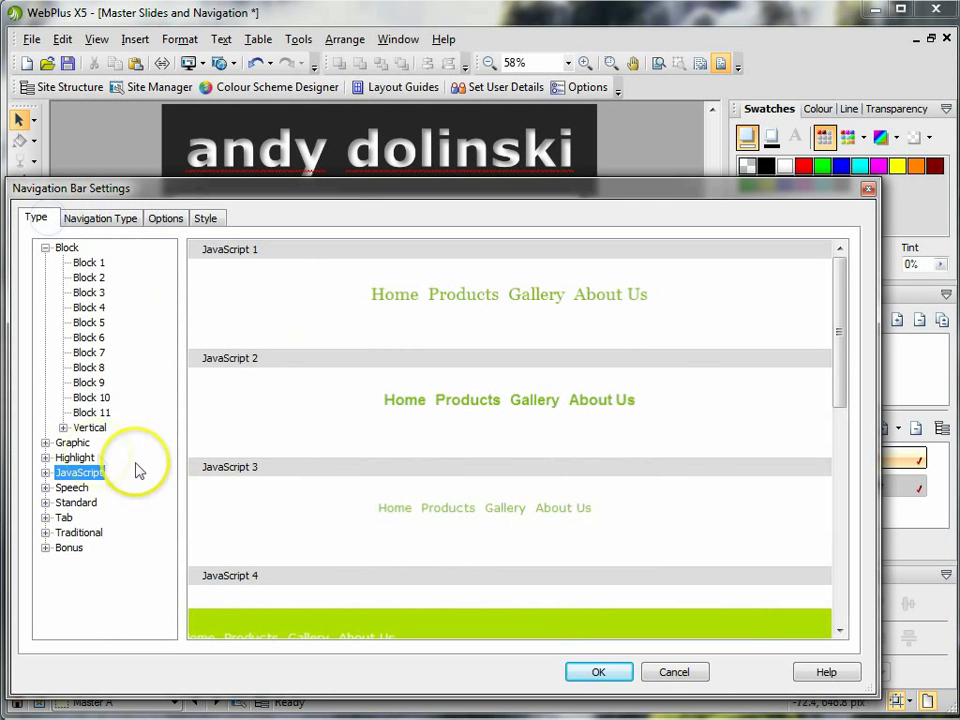
left_click(64, 428)
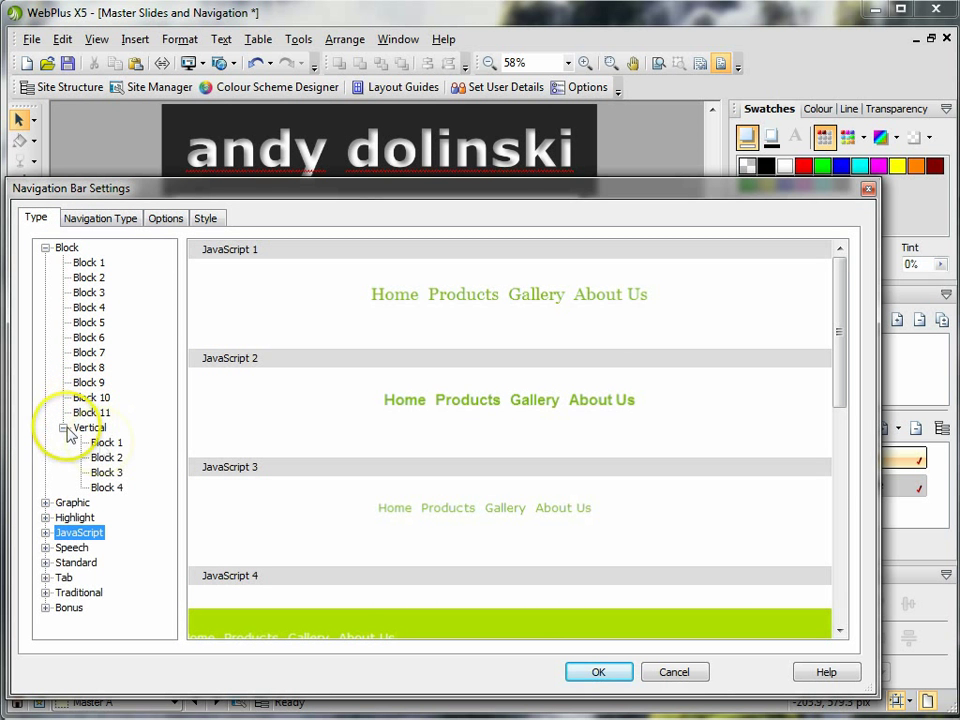
left_click(108, 488)
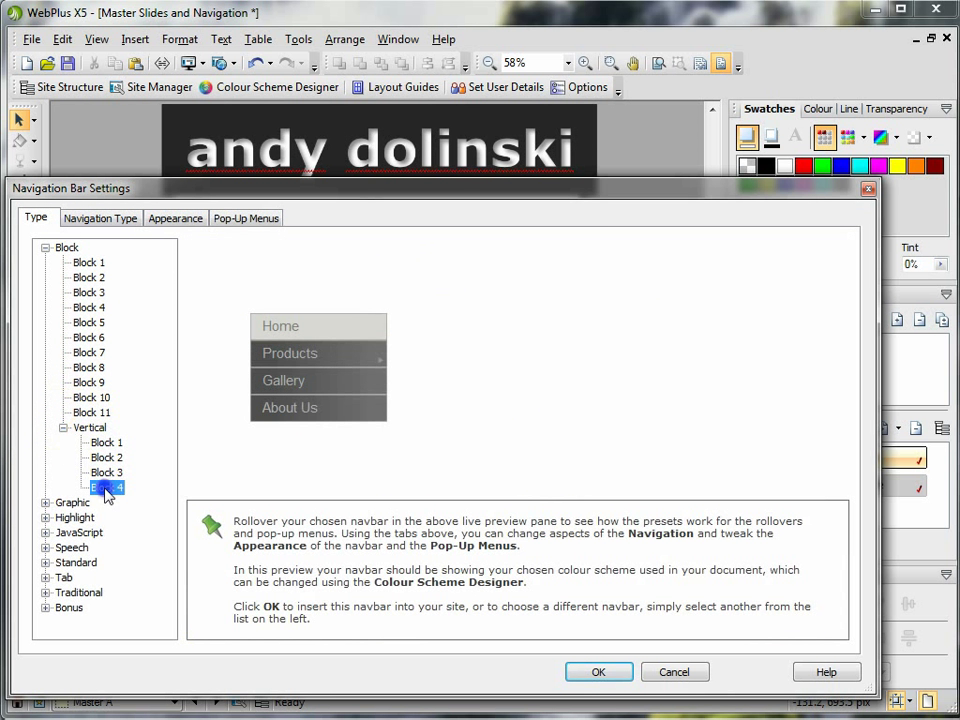
left_click(88, 262)
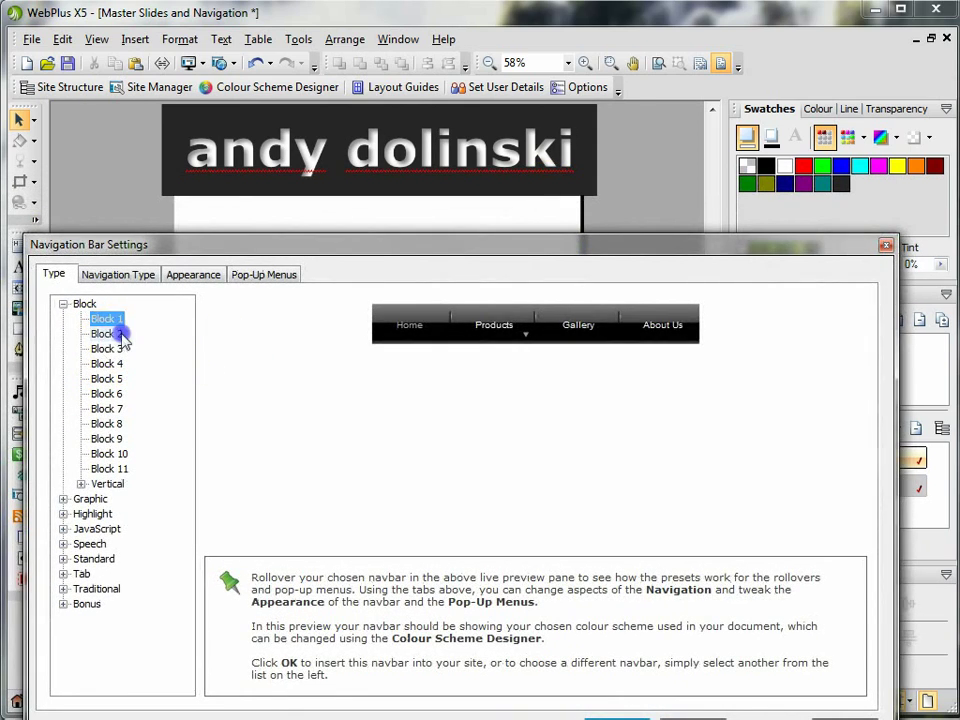
left_click(106, 364)
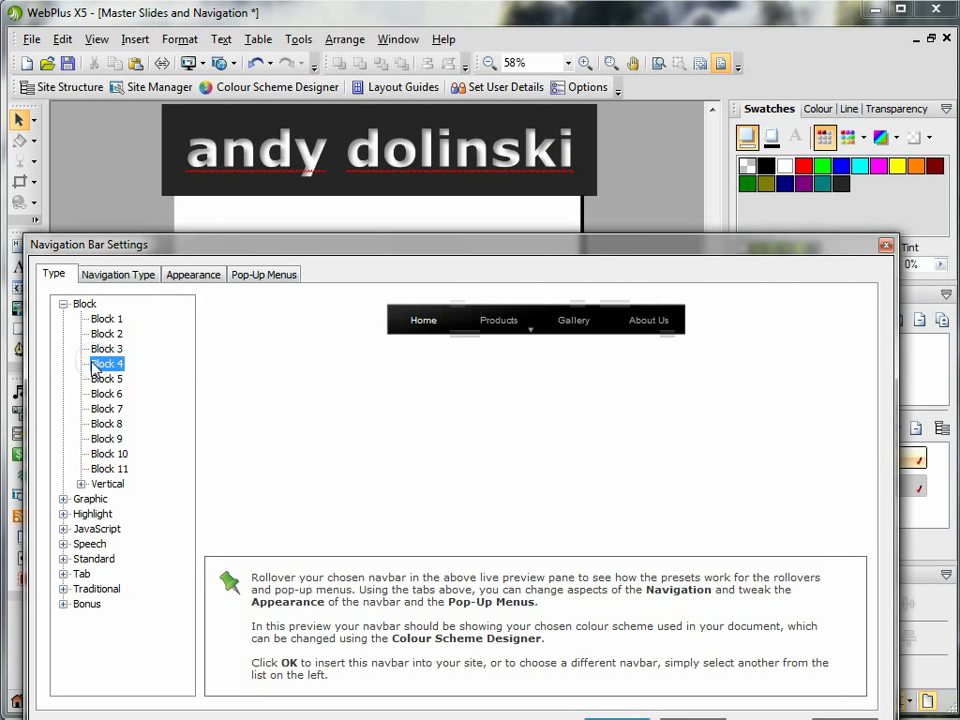
left_click(104, 318)
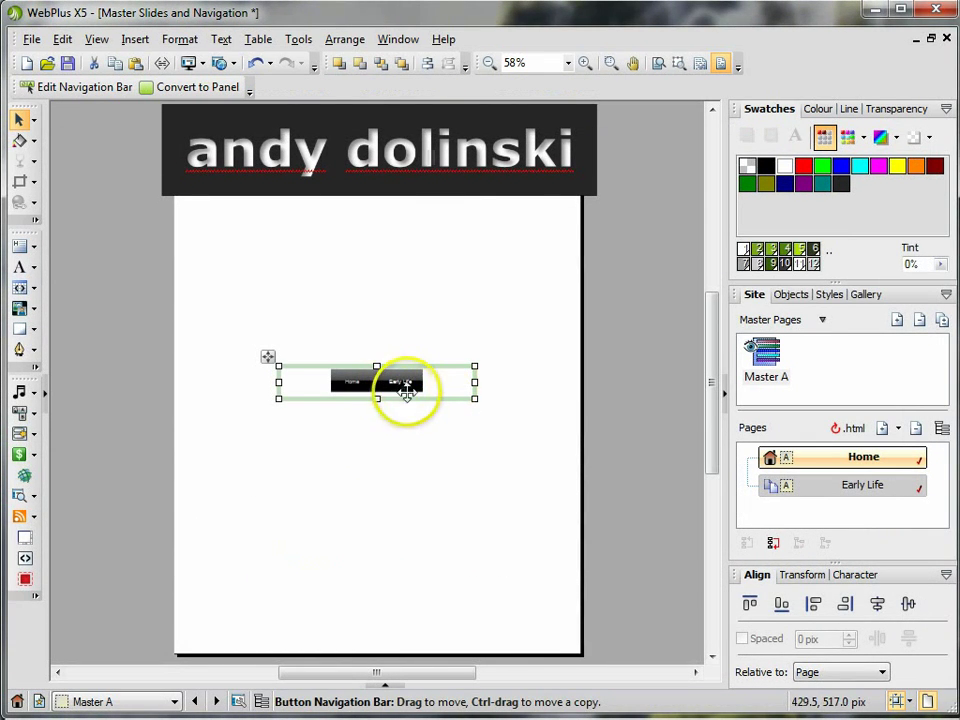
Step: Centre the navigation bar just beneath the header on Master A and view Home
left_click_drag(400, 384, 236, 204)
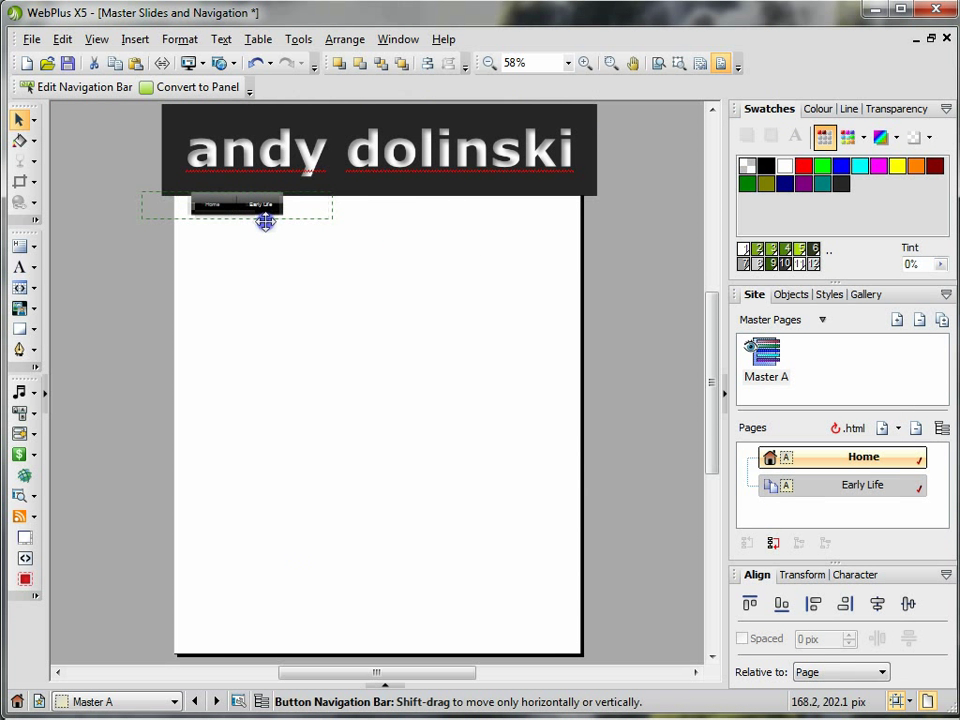
left_click_drag(264, 204, 408, 210)
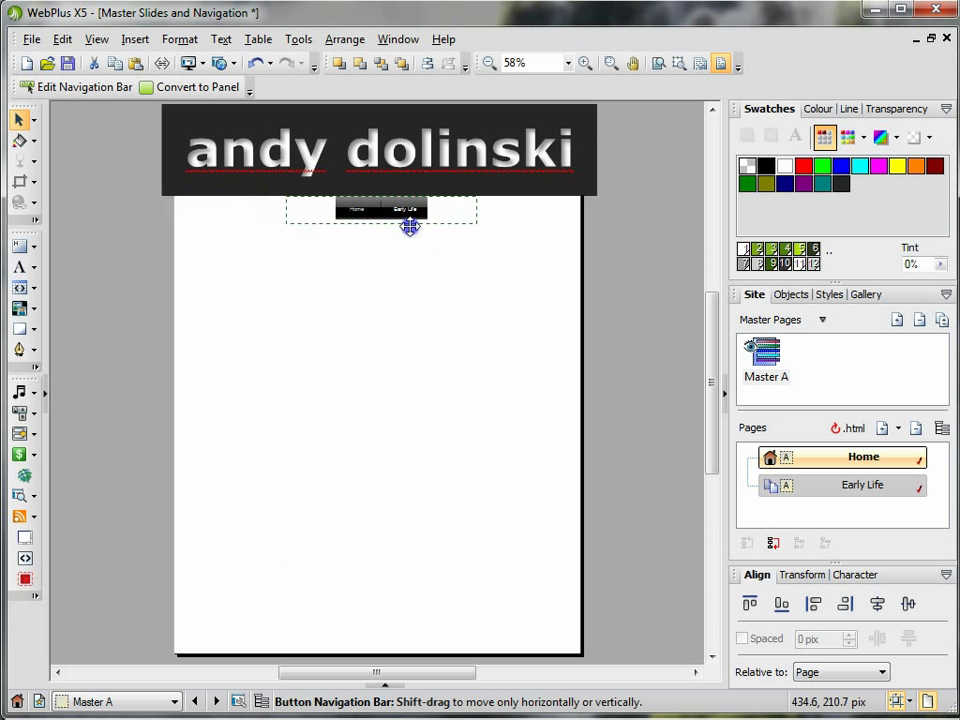
left_click_drag(408, 224, 282, 238)
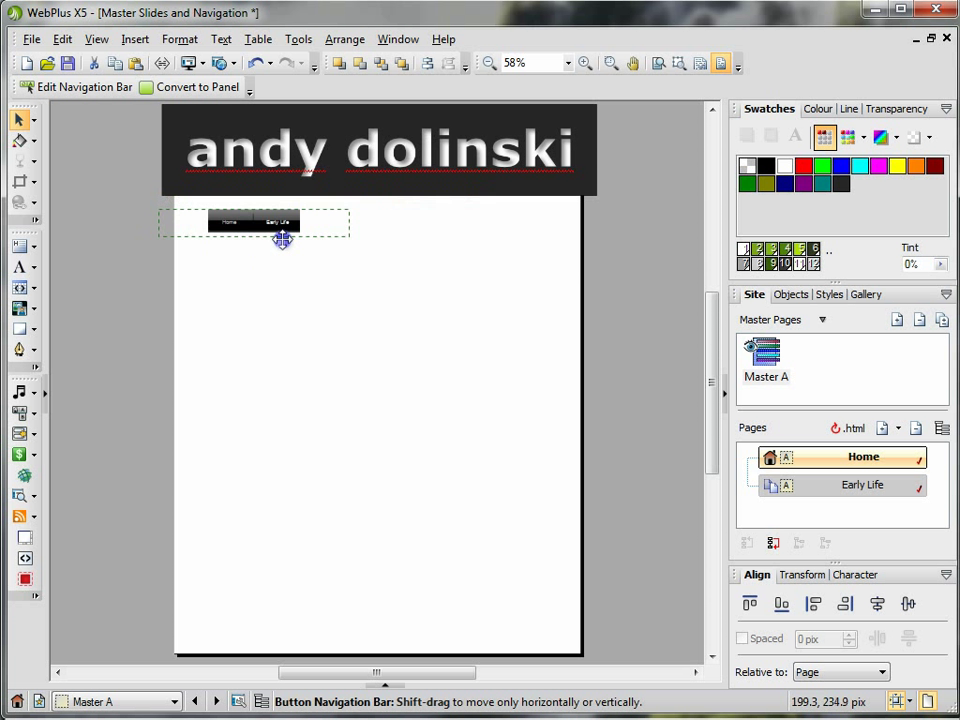
left_click_drag(284, 222, 414, 210)
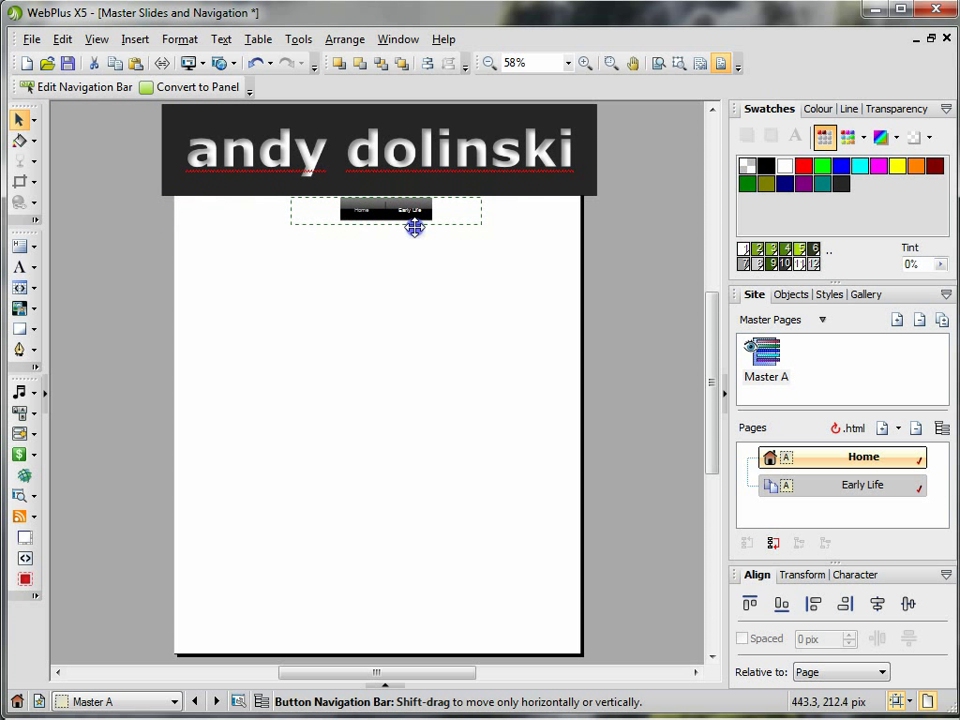
left_click(384, 210)
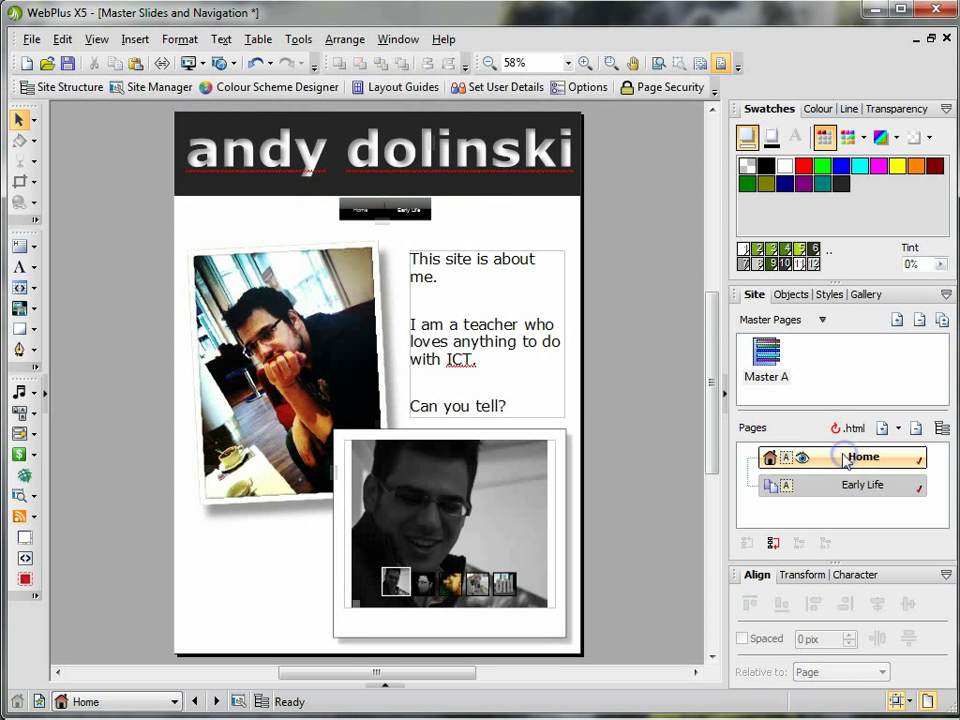
Step: Add a new page after Early Life, opening its Page Properties
left_click(408, 210)
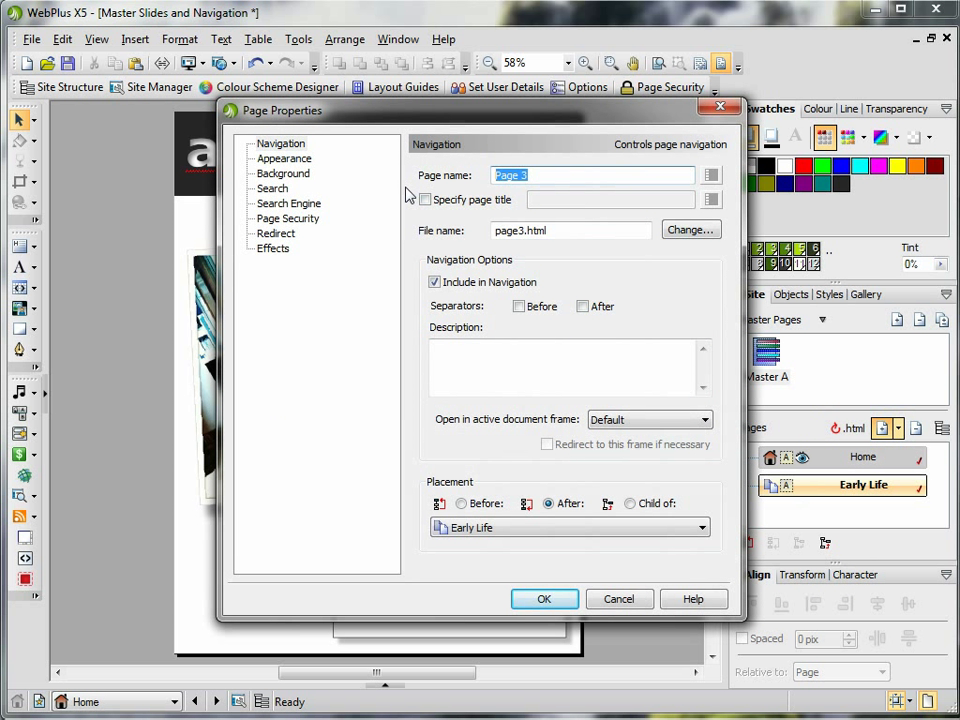
Step: Name the new page Later Life, kept in the site navigation
type("Later!")
left_click(570, 230)
type("later_life")
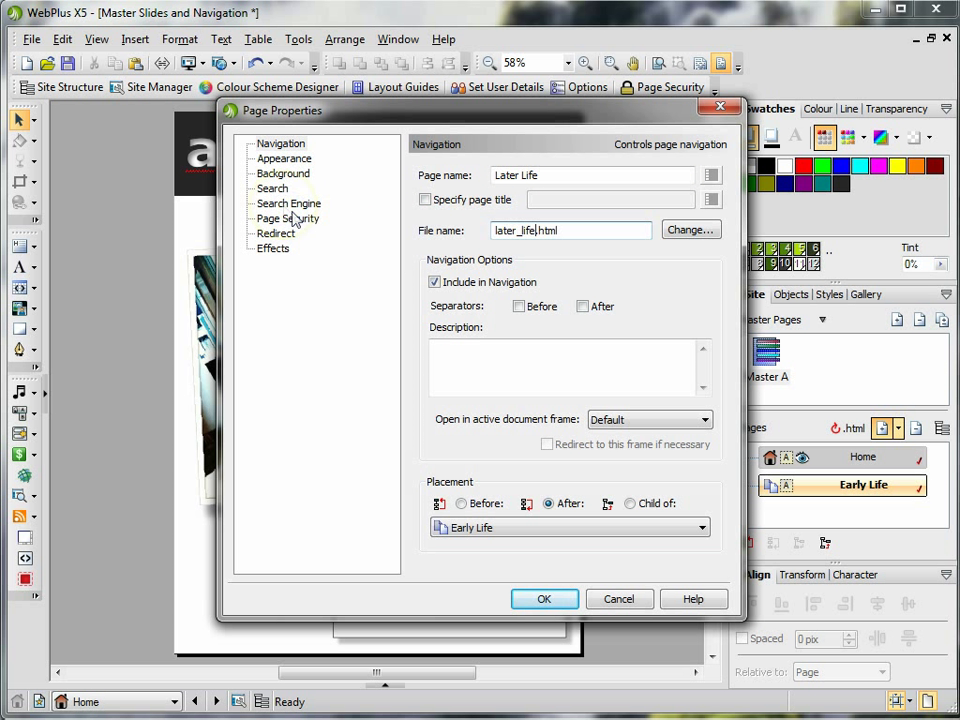
mouse_move(436, 282)
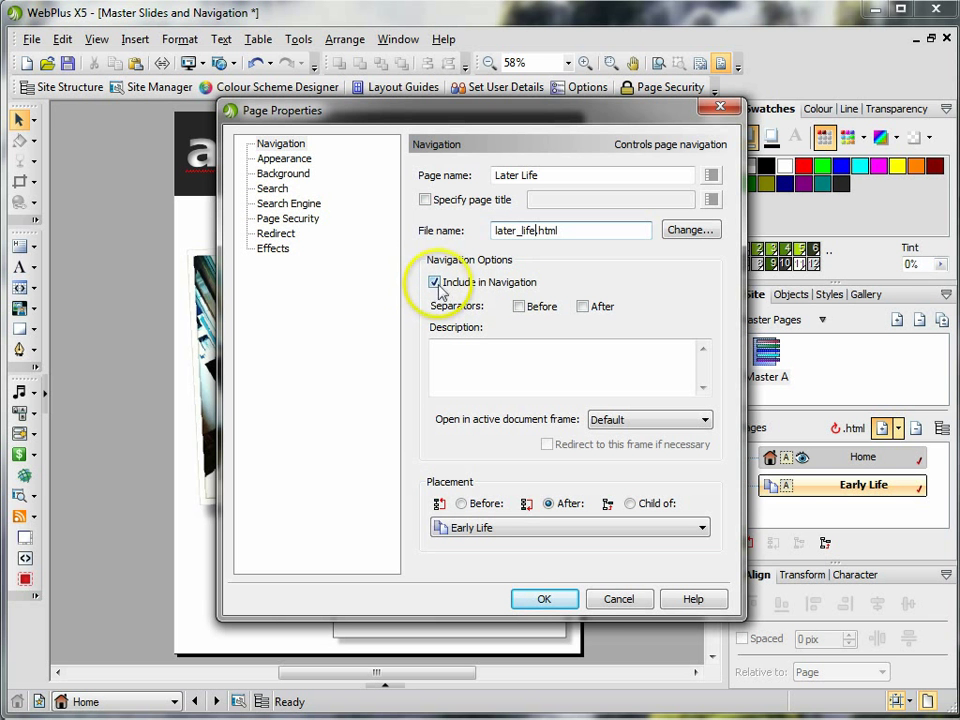
left_click(544, 598)
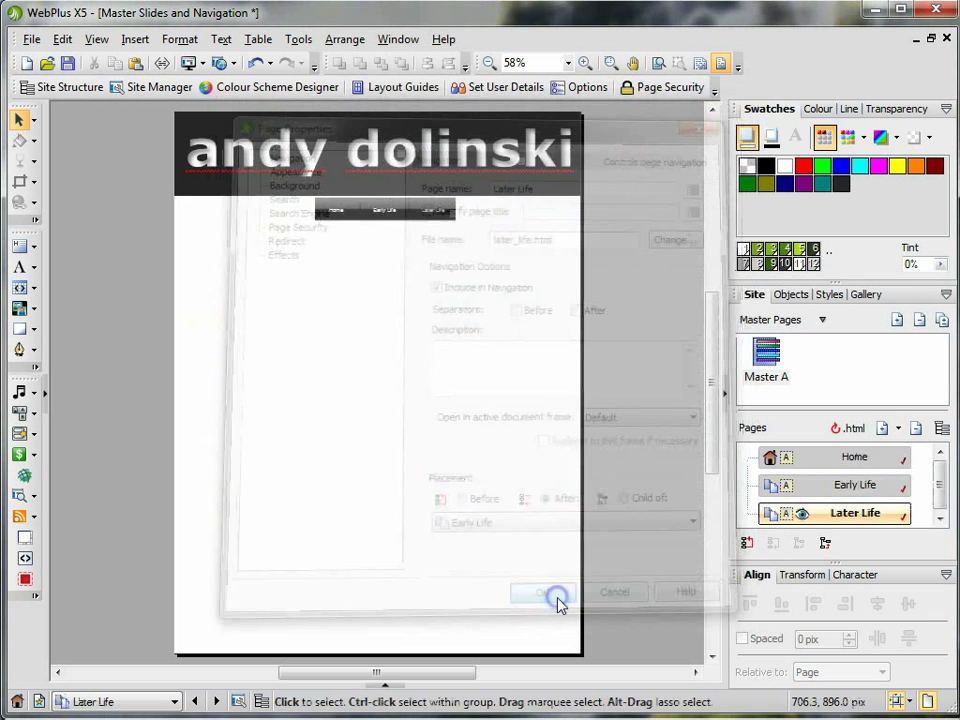
Step: Confirm Later Life, then add a Primary page (primary.html) after Early Life
left_click(544, 592)
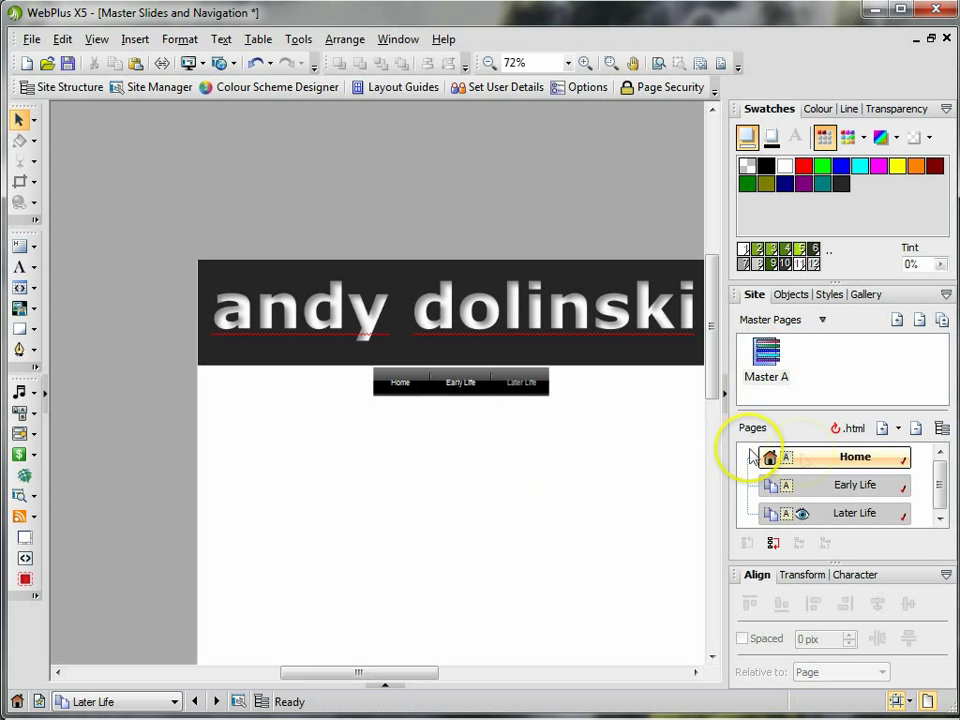
left_click(856, 456)
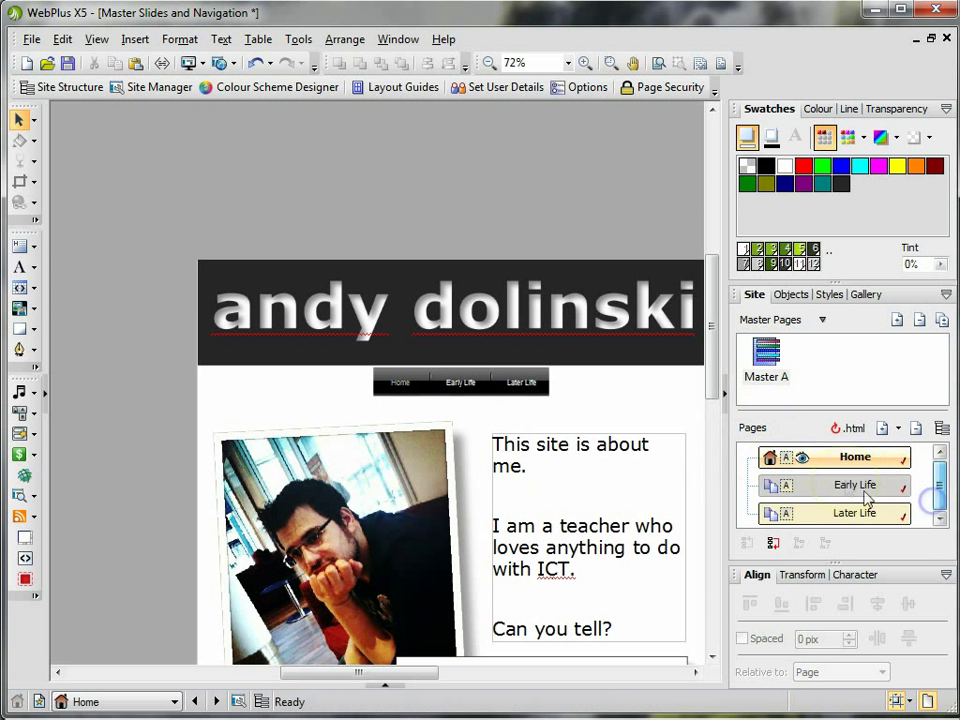
left_click(856, 484)
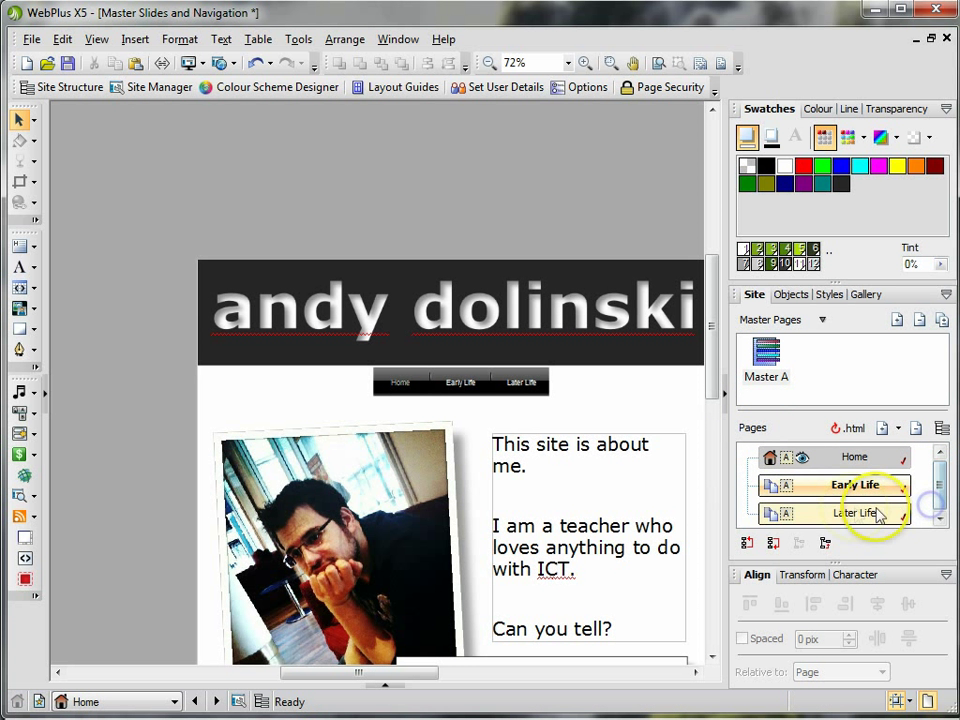
mouse_move(856, 490)
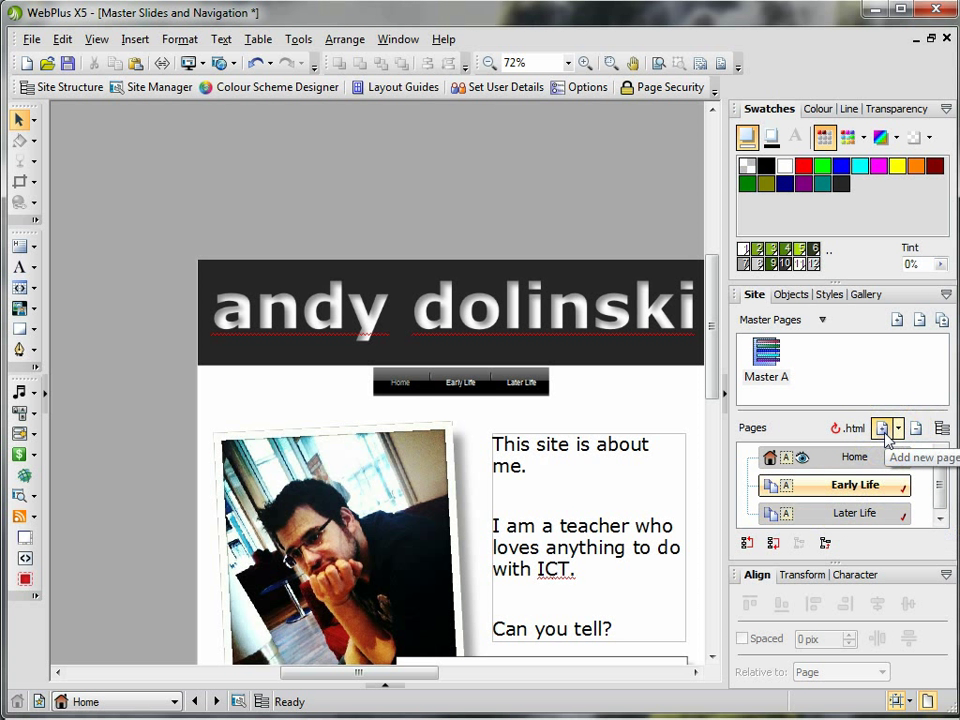
left_click(882, 428)
type("P")
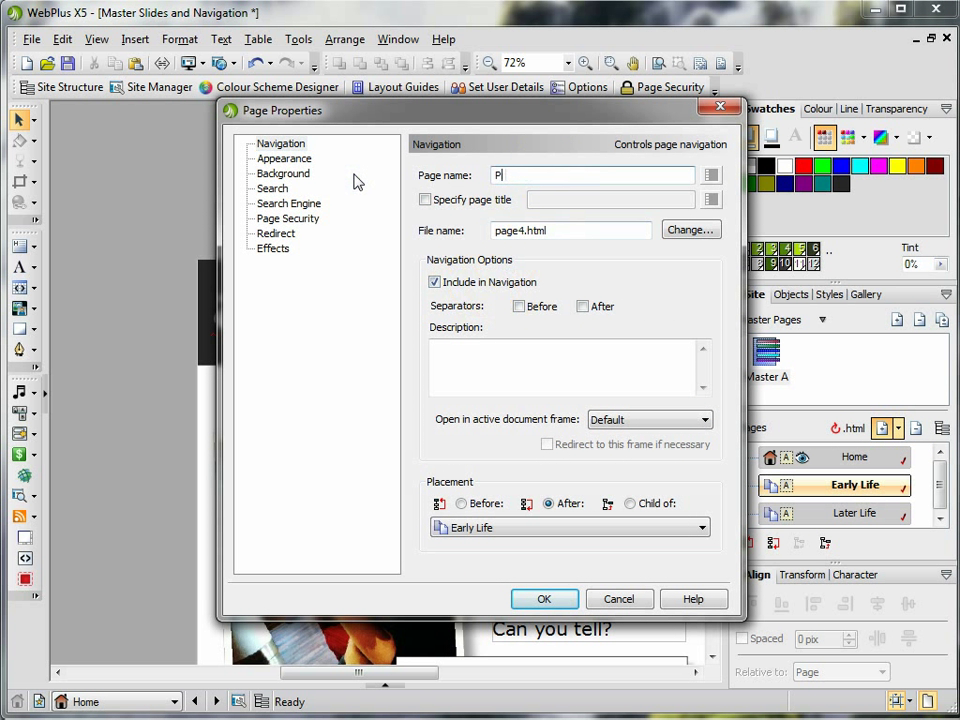
type("rimary")
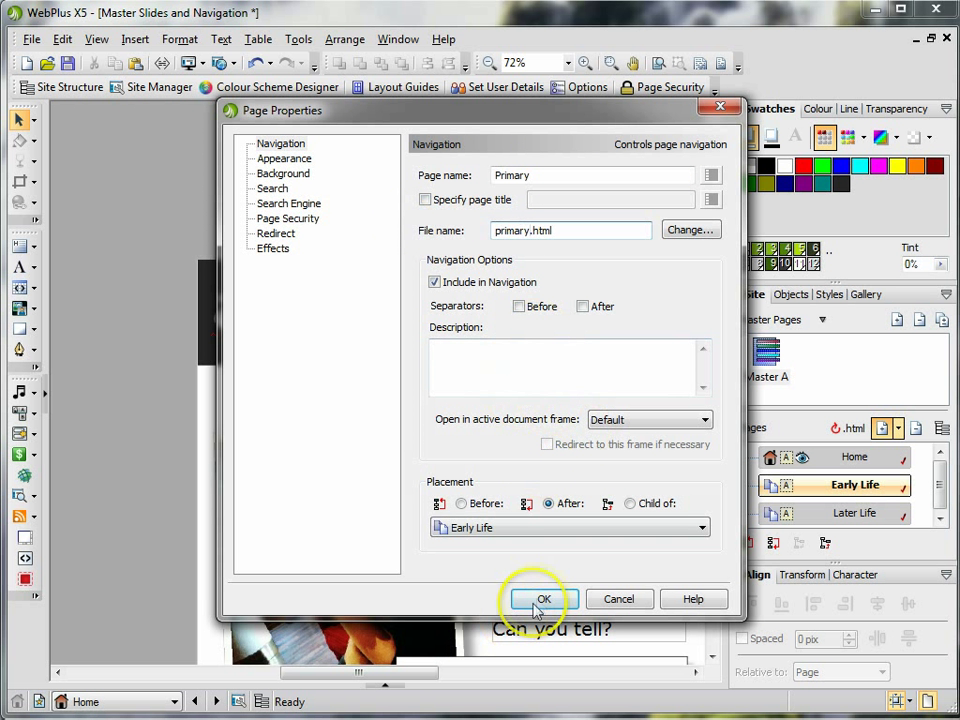
left_click(544, 600)
type("Secon")
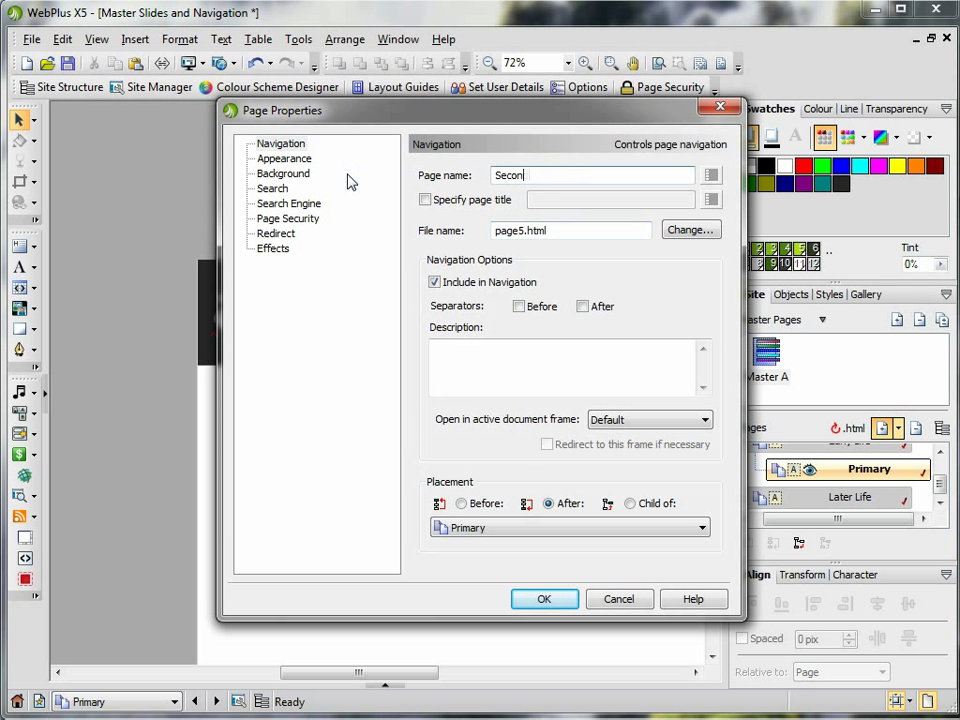
Step: Add a Secondary page with file name secondary.html after Primary
type("dary")
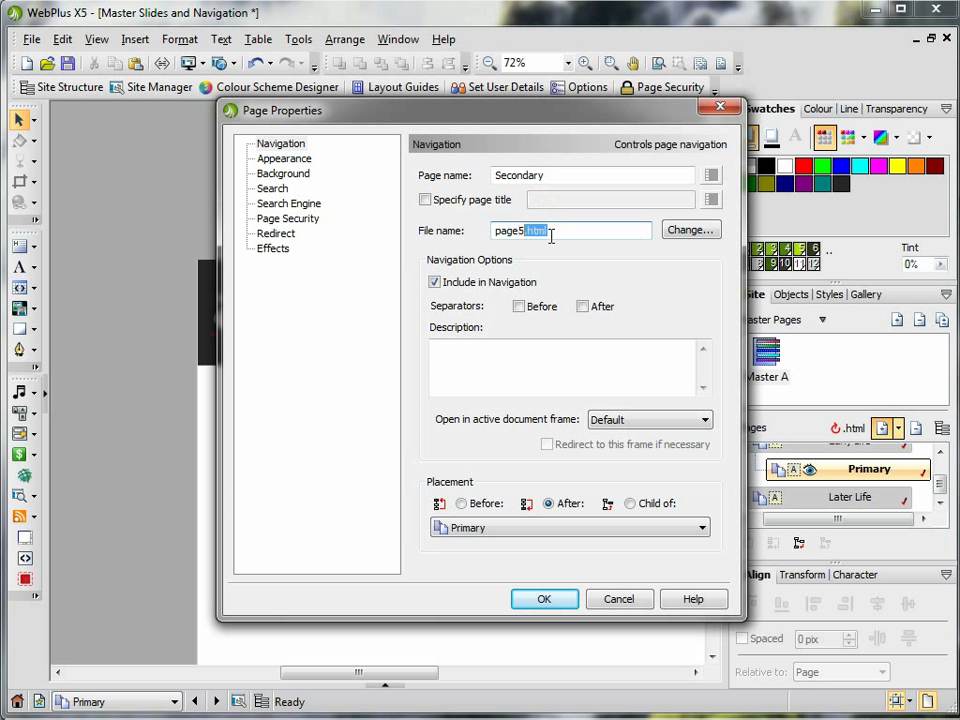
type("s")
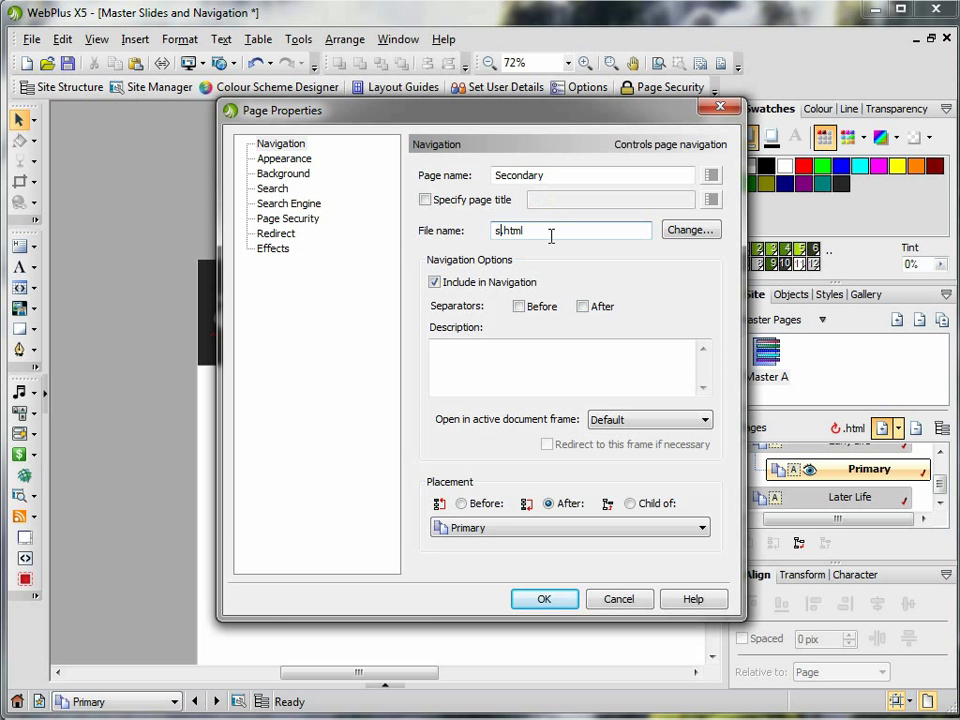
type("secondary")
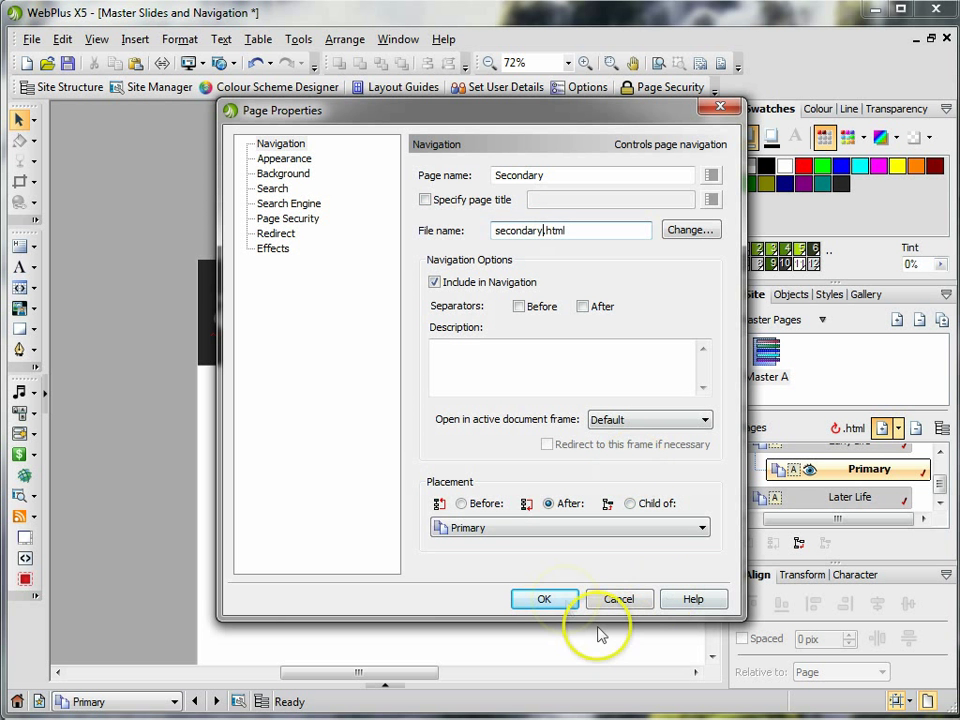
left_click(544, 600)
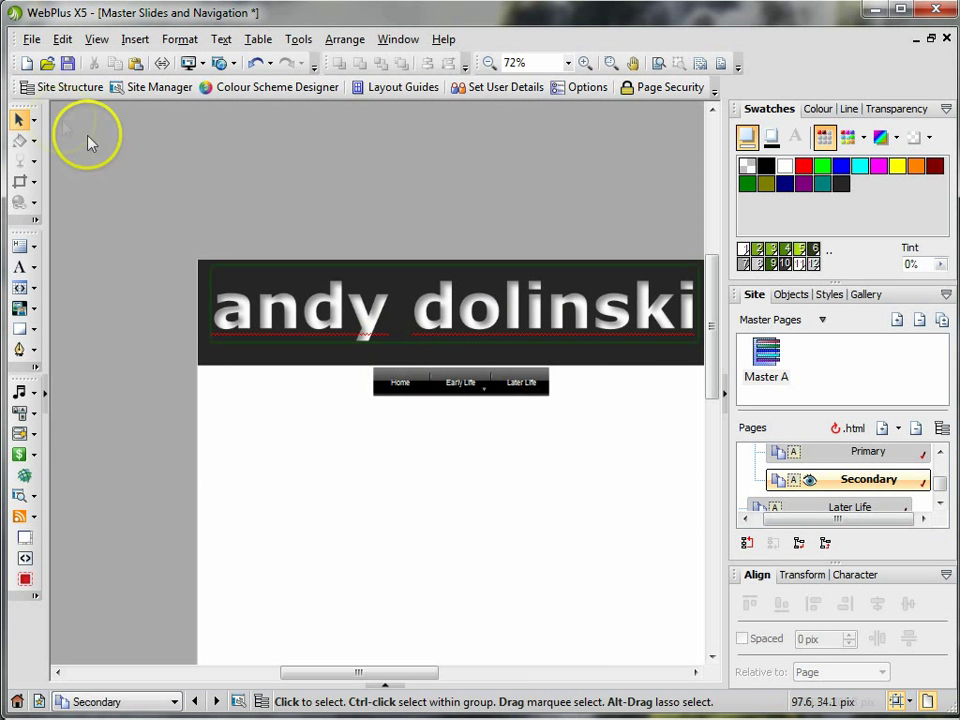
Step: Preview the site in Internet Explorer and check the Home and Early Life navbar links
left_click(32, 40)
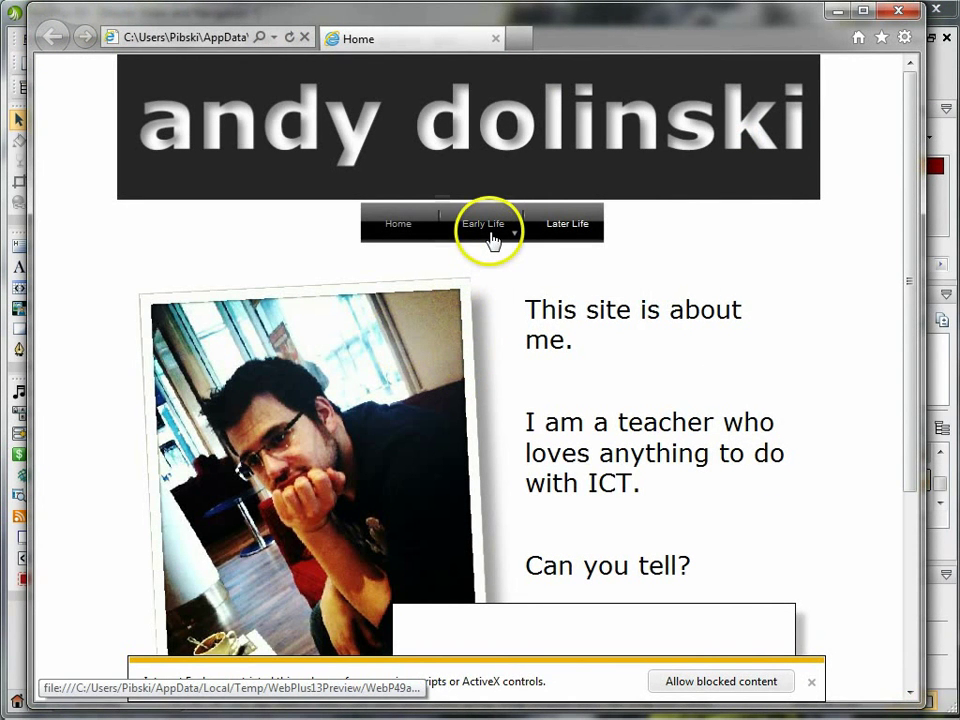
left_click(484, 224)
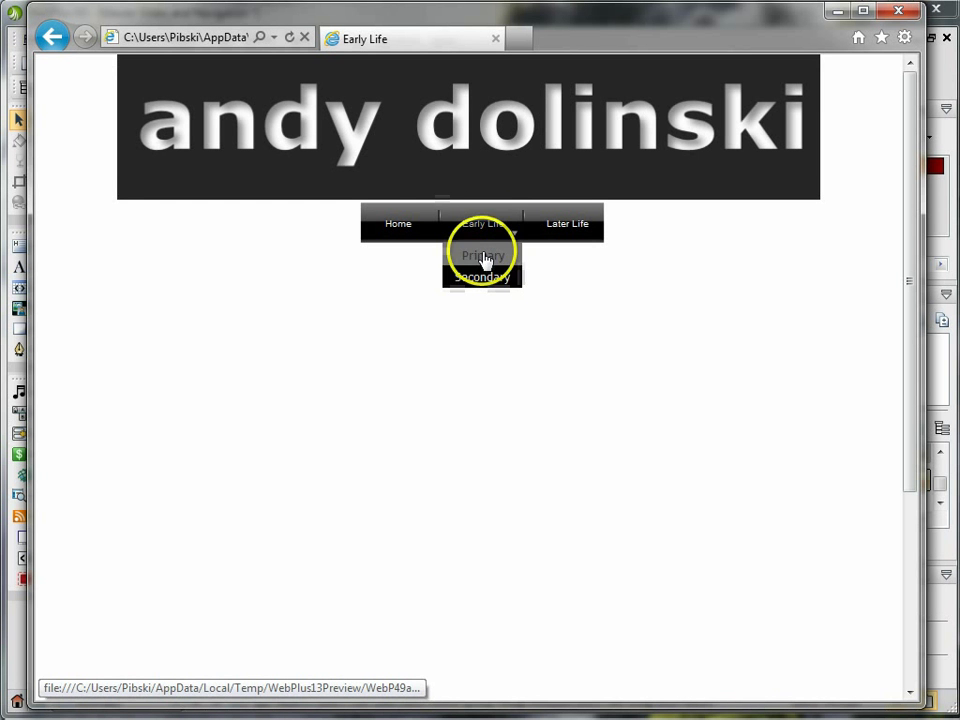
left_click(396, 224)
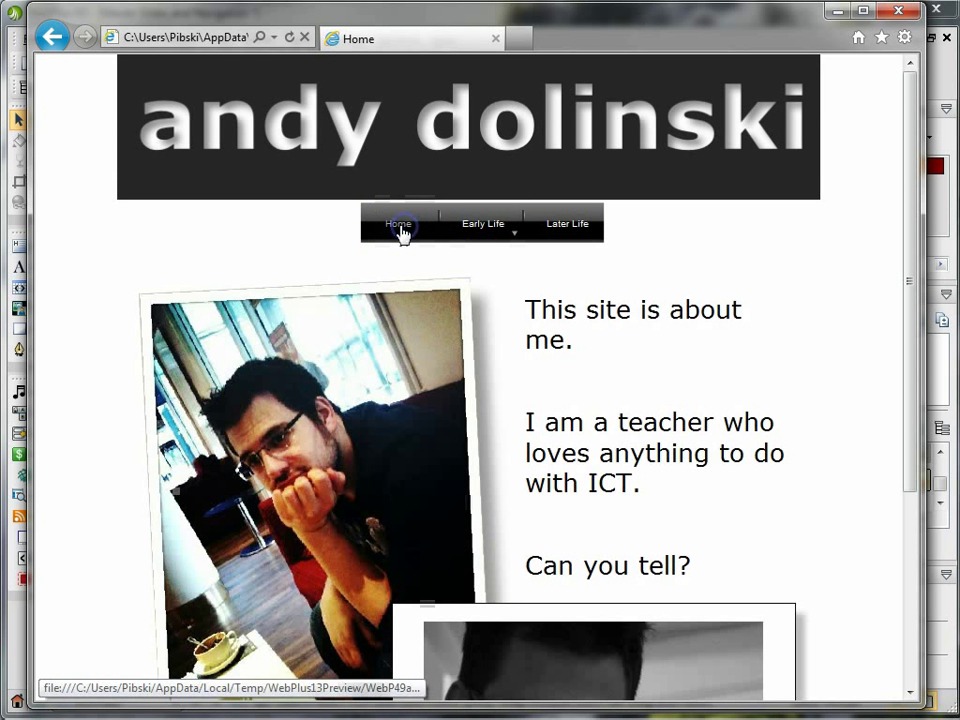
mouse_move(556, 224)
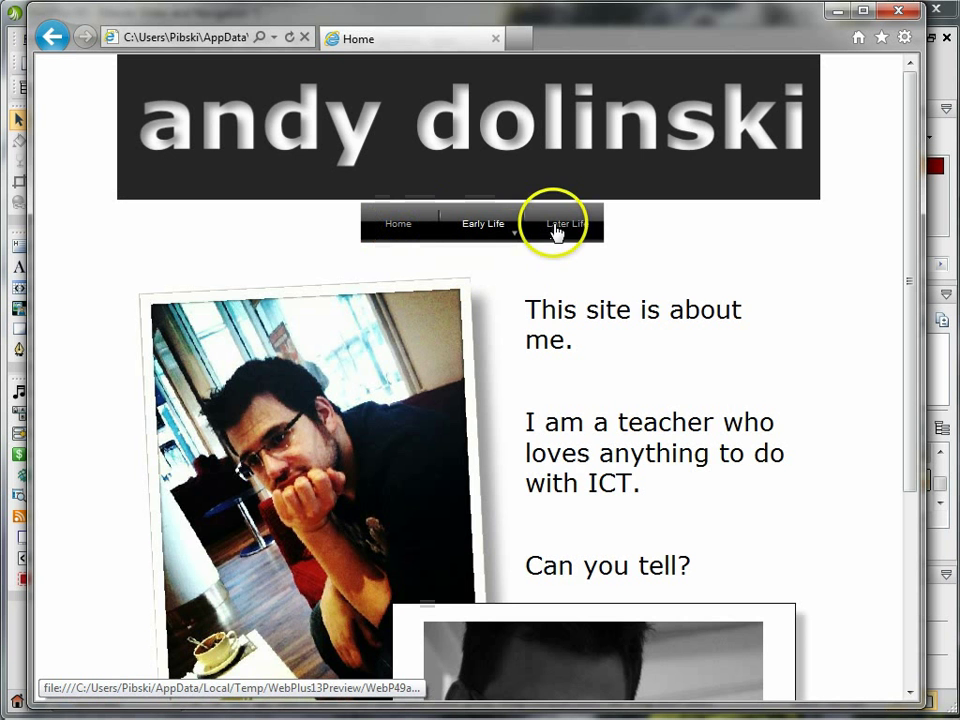
left_click(482, 224)
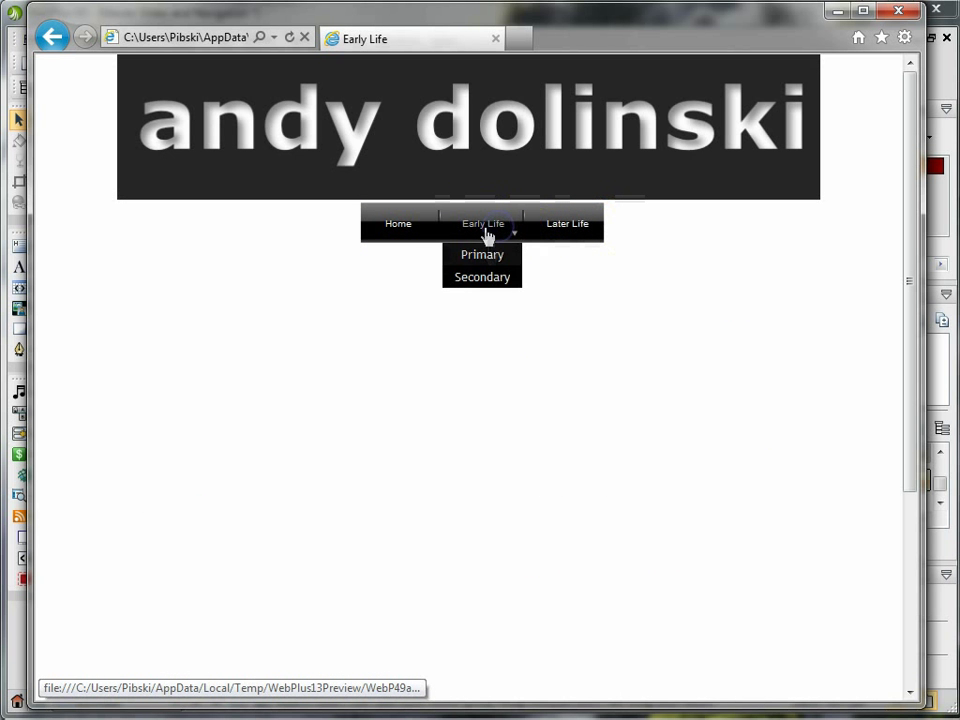
left_click(396, 224)
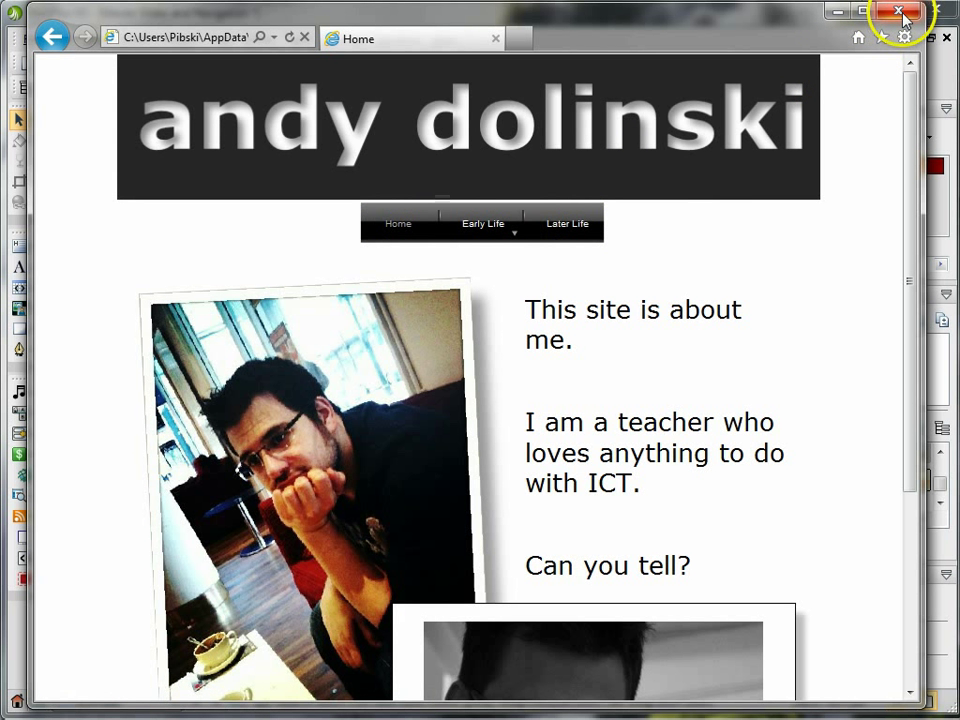
mouse_move(482, 224)
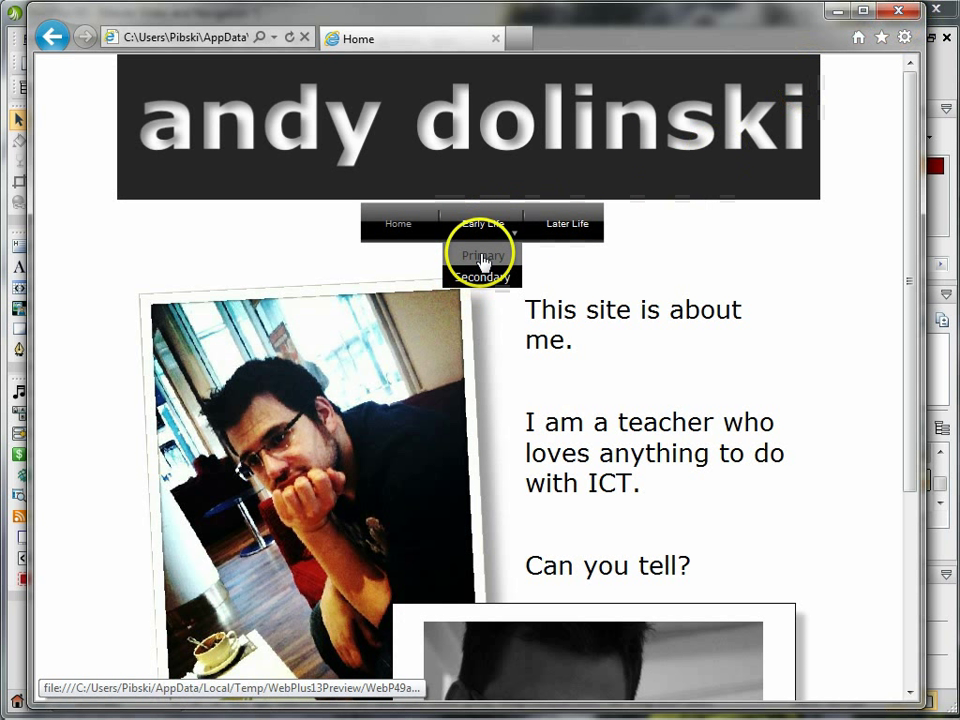
mouse_move(878, 68)
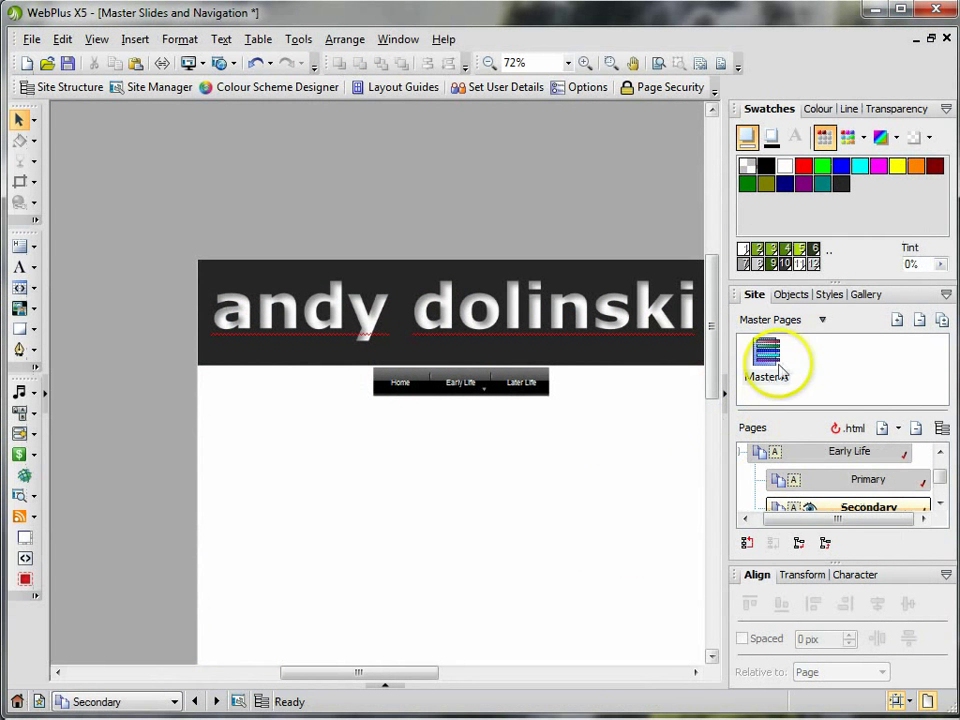
Step: Import a coffee-shop photo onto Master B's right side, then return to the Primary page
left_click(390, 384)
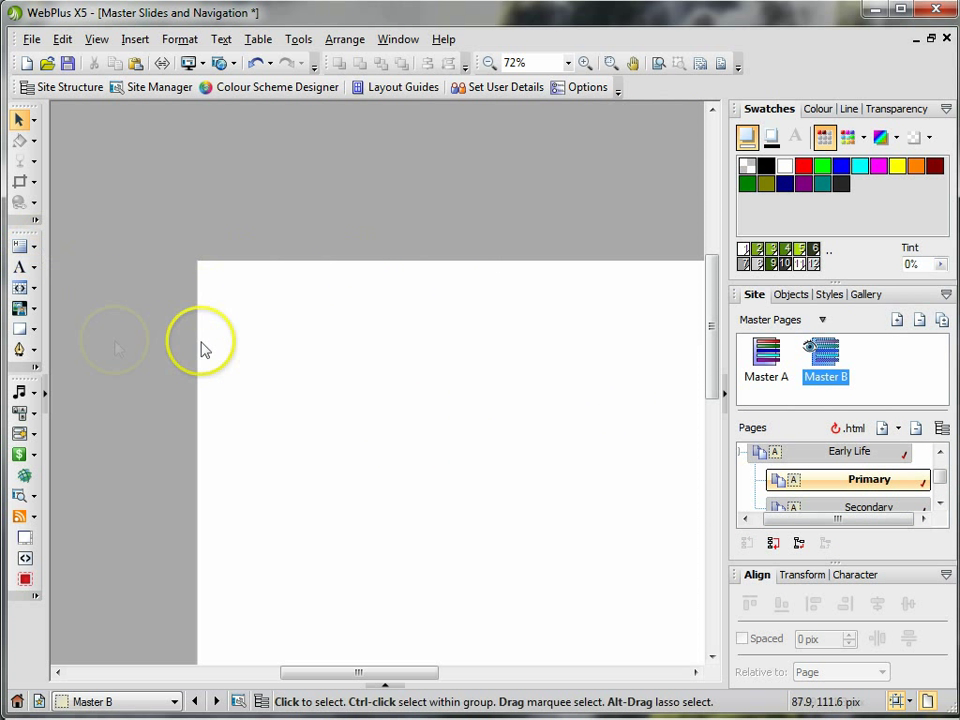
mouse_move(16, 352)
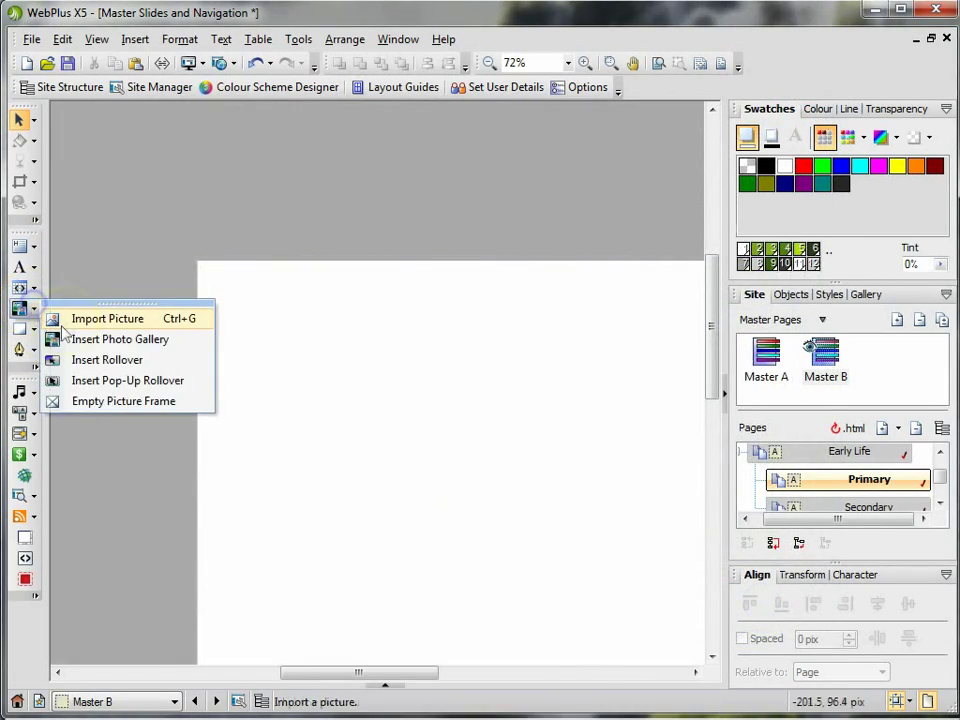
left_click(108, 318)
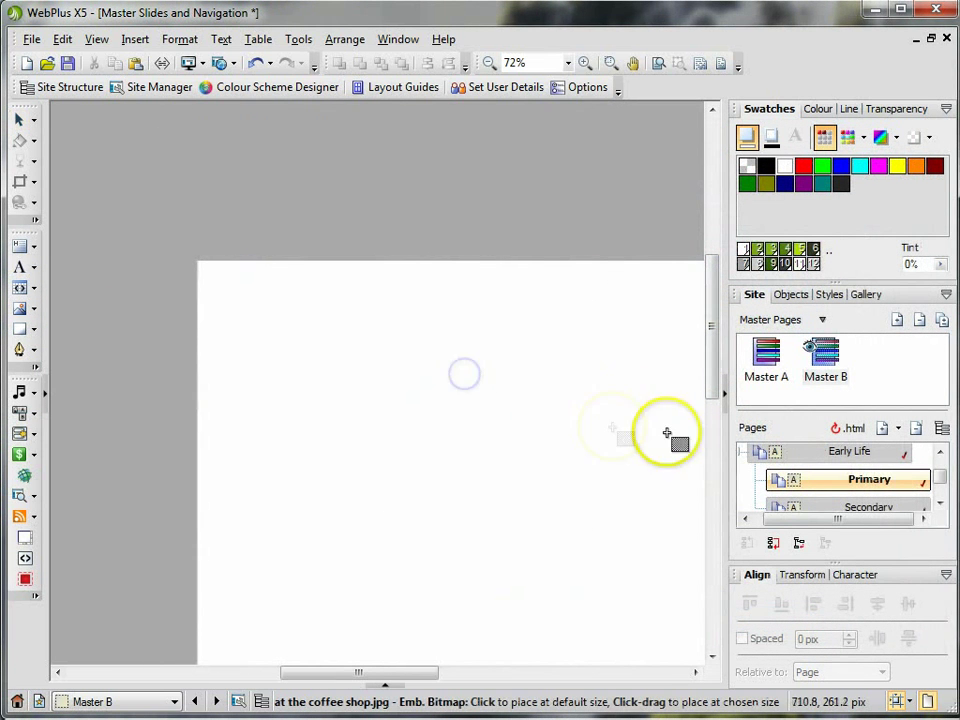
mouse_move(438, 468)
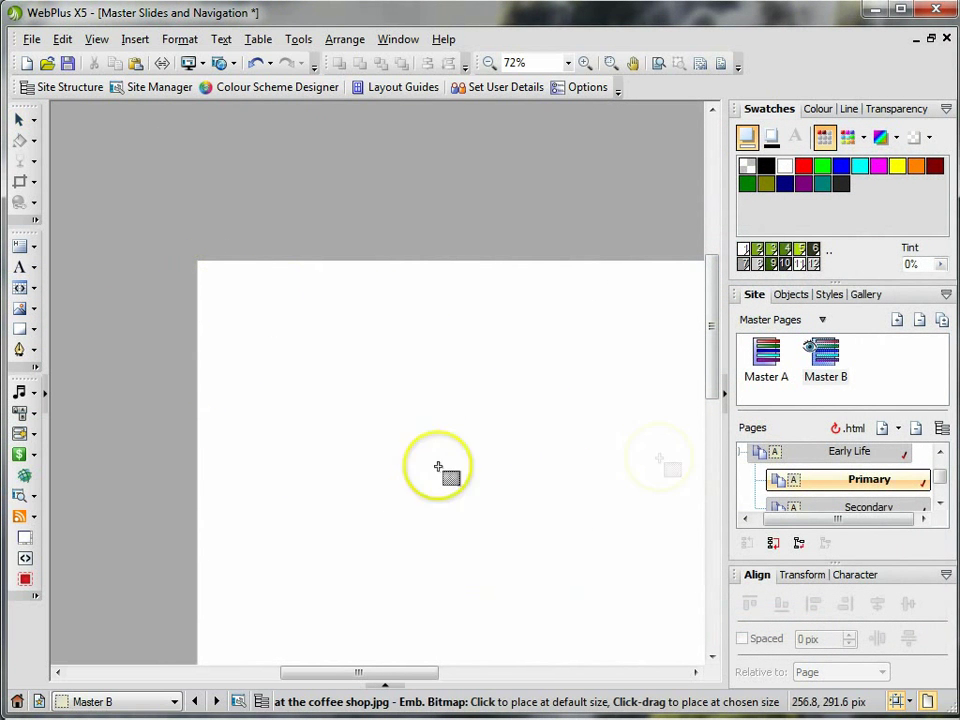
left_click_drag(360, 672, 456, 672)
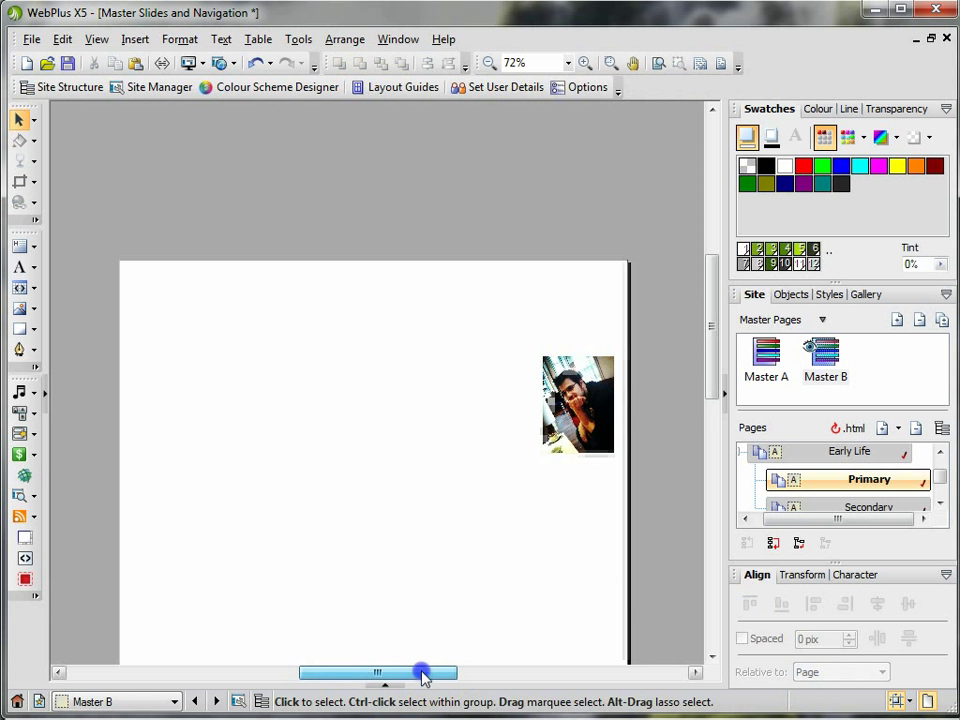
left_click(868, 480)
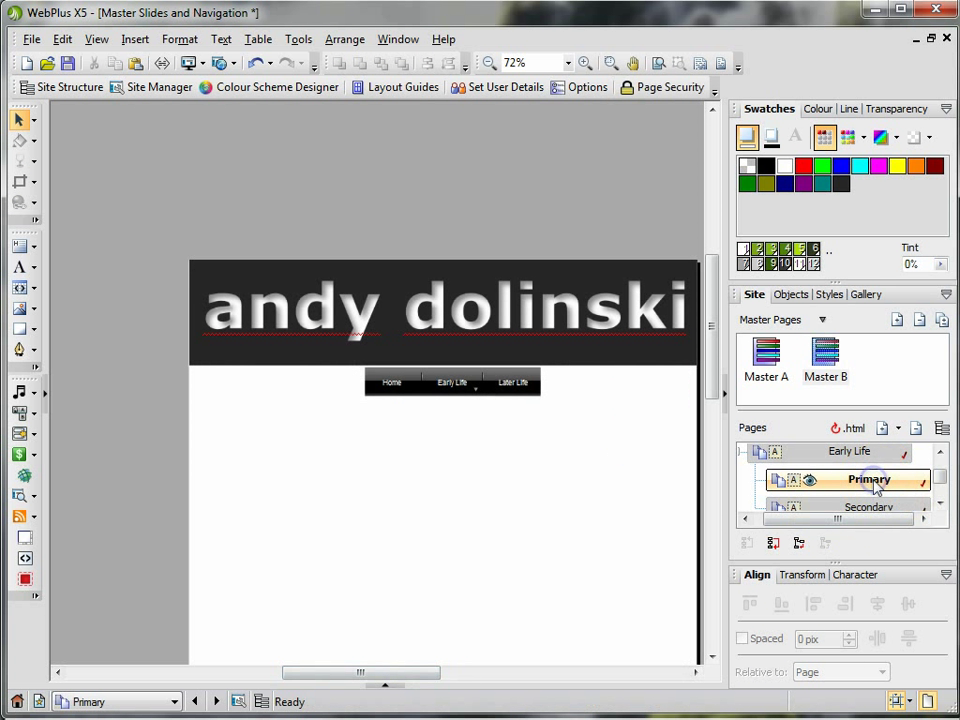
Step: Attach Master B via Page Properties > Background to the Primary and Secondary pages
right_click(868, 480)
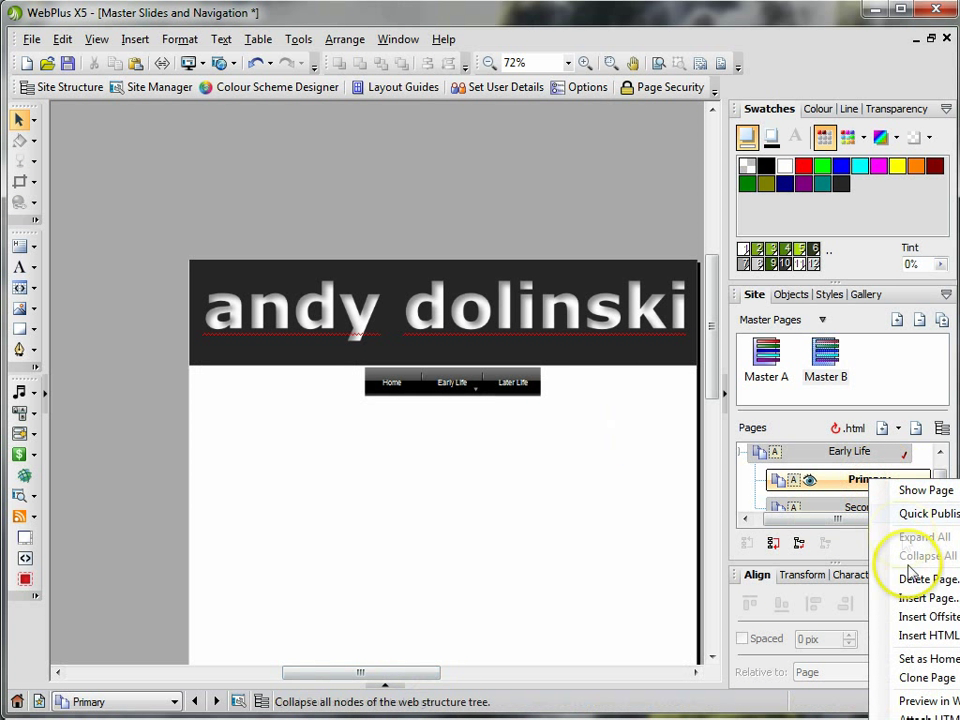
mouse_move(900, 592)
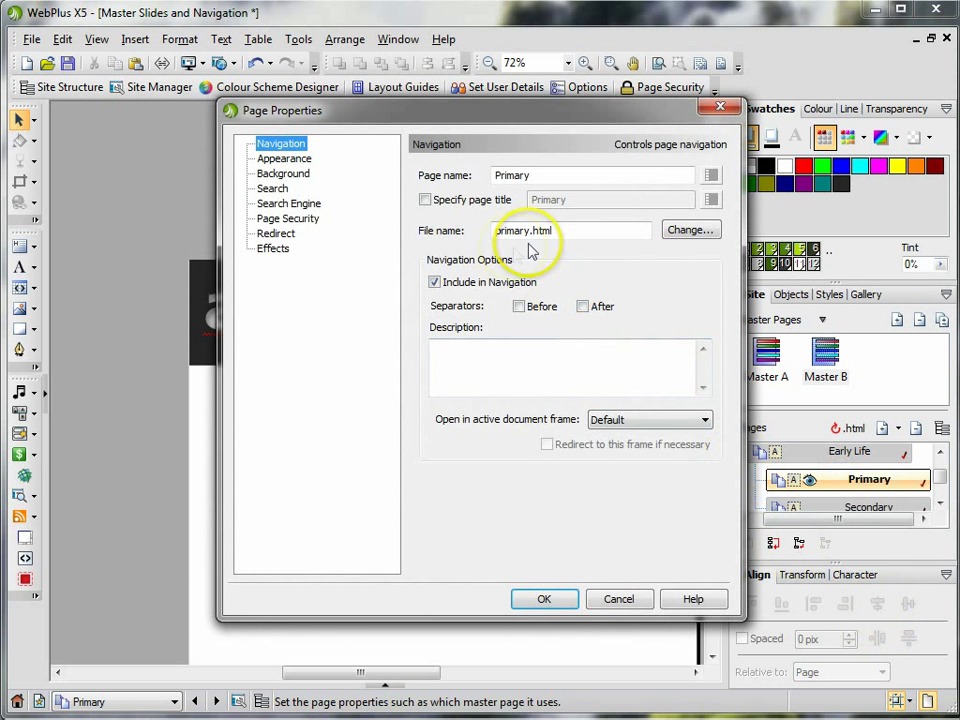
left_click(284, 172)
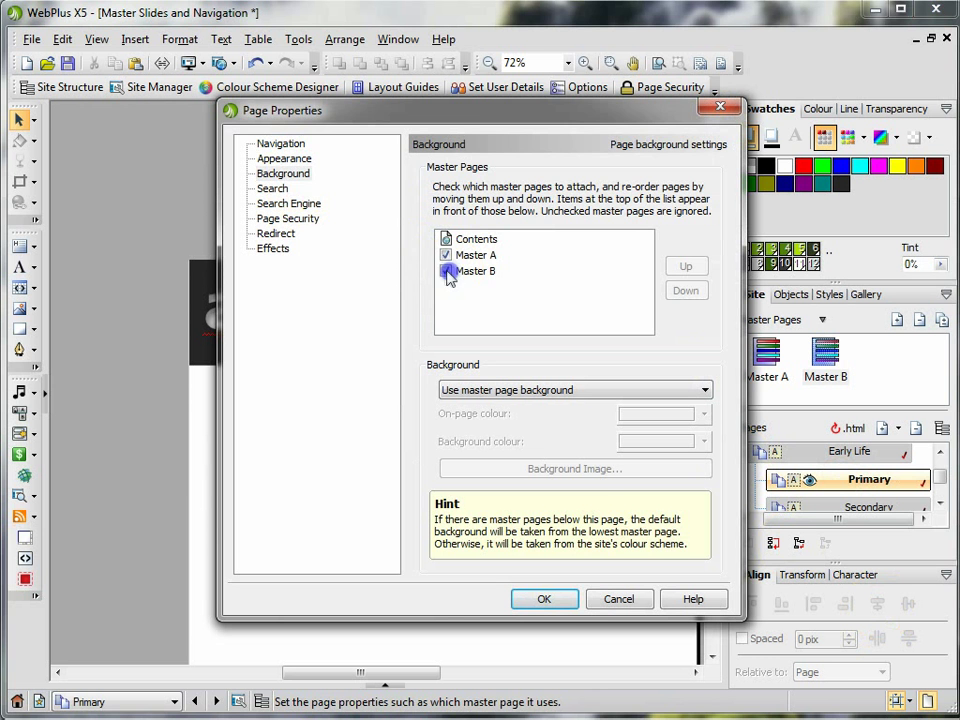
left_click(544, 598)
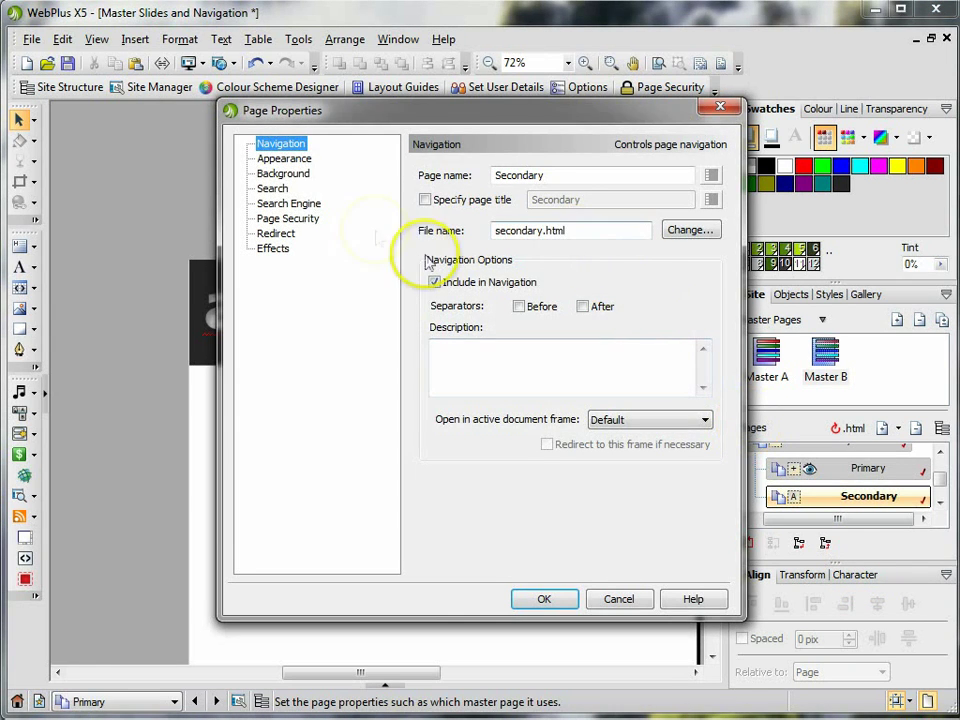
left_click(284, 172)
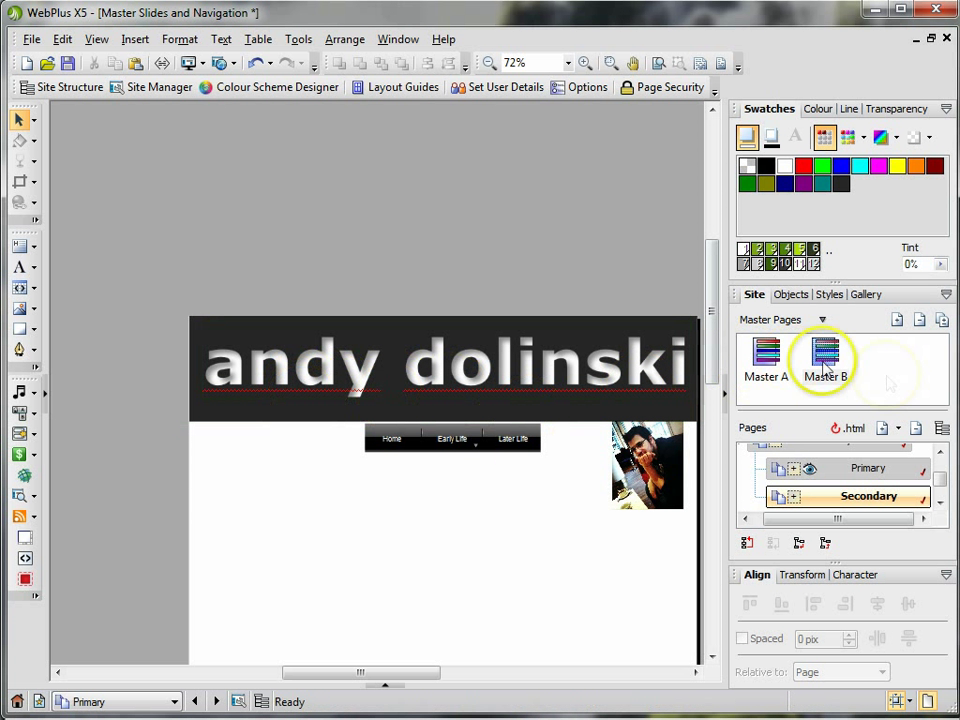
mouse_move(604, 552)
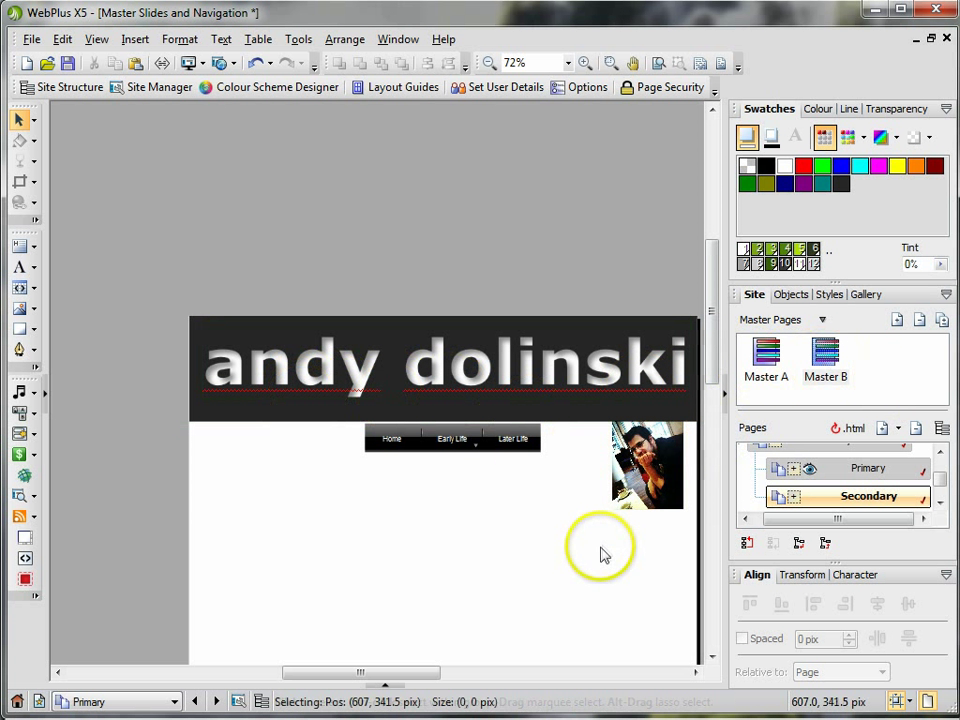
Step: Tilt the coffee-shop photo as a framed snapshot beside the header, then preview the site
left_click(648, 464)
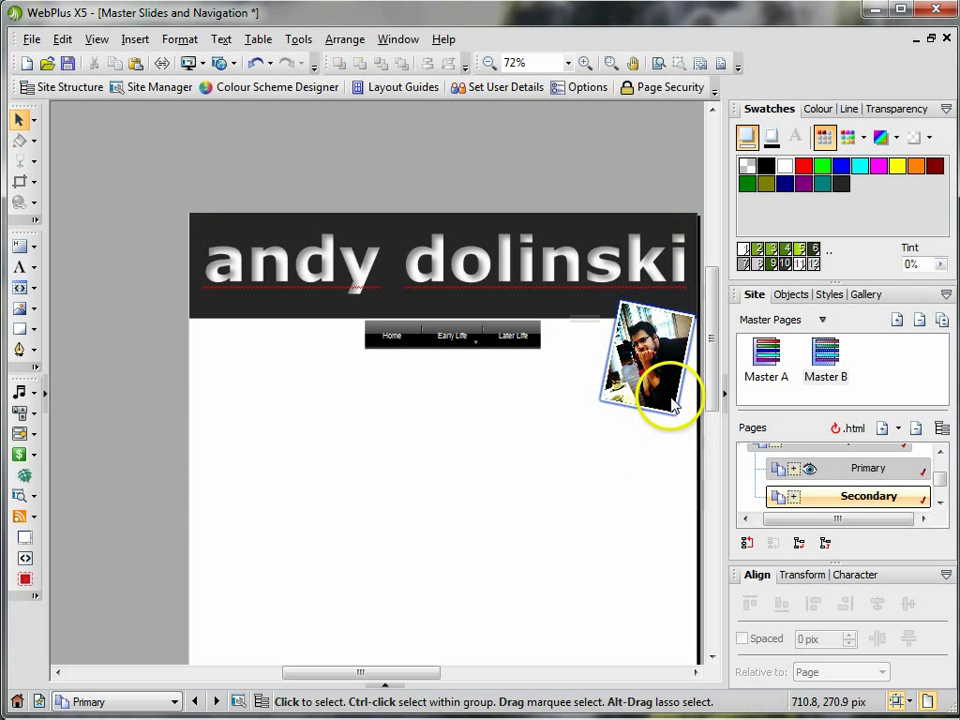
left_click(32, 40)
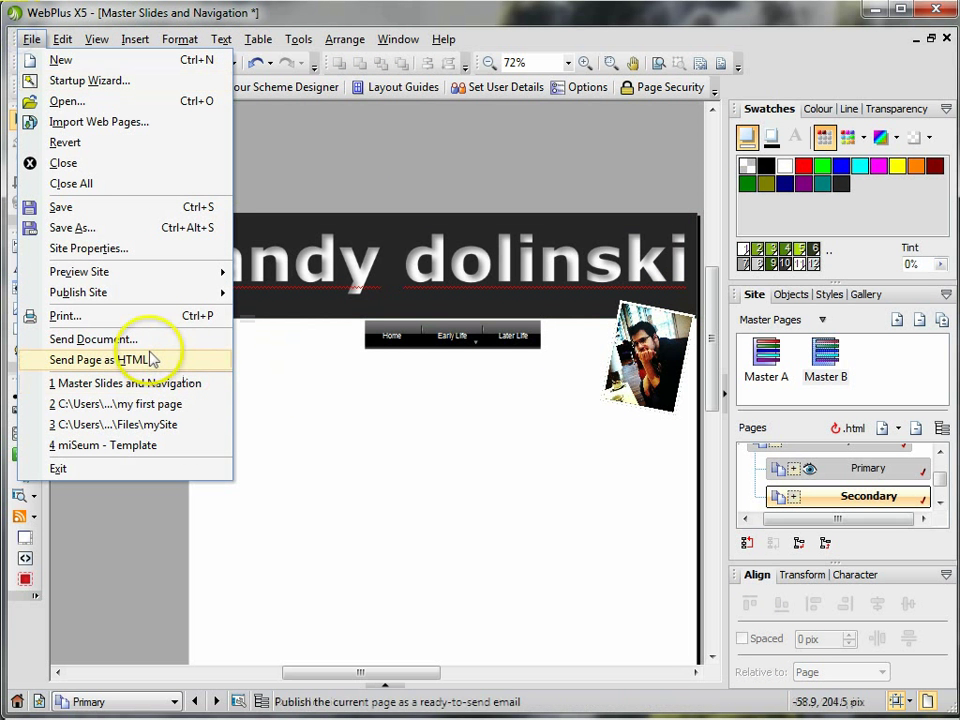
mouse_move(80, 272)
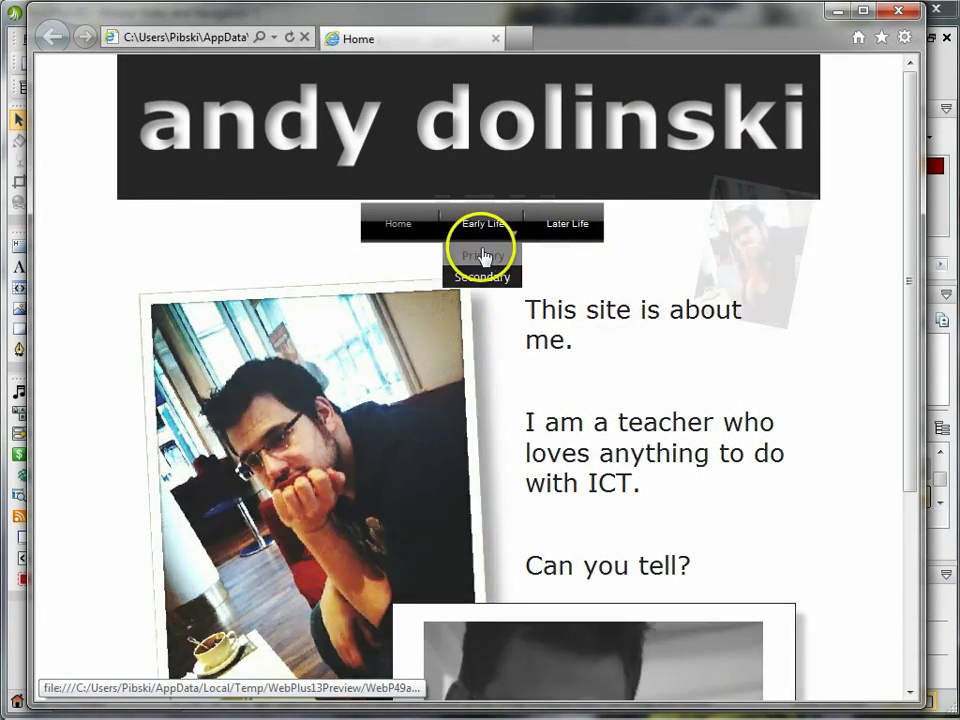
Step: Check the Primary and Secondary pages under Early Life show the tilted photo
left_click(482, 256)
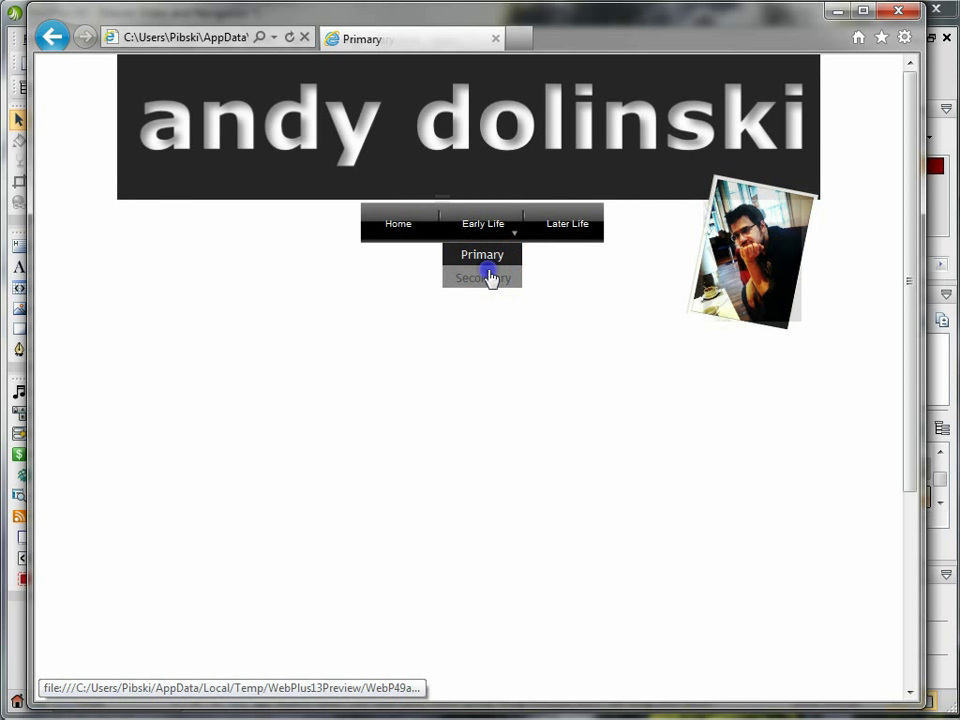
left_click(482, 278)
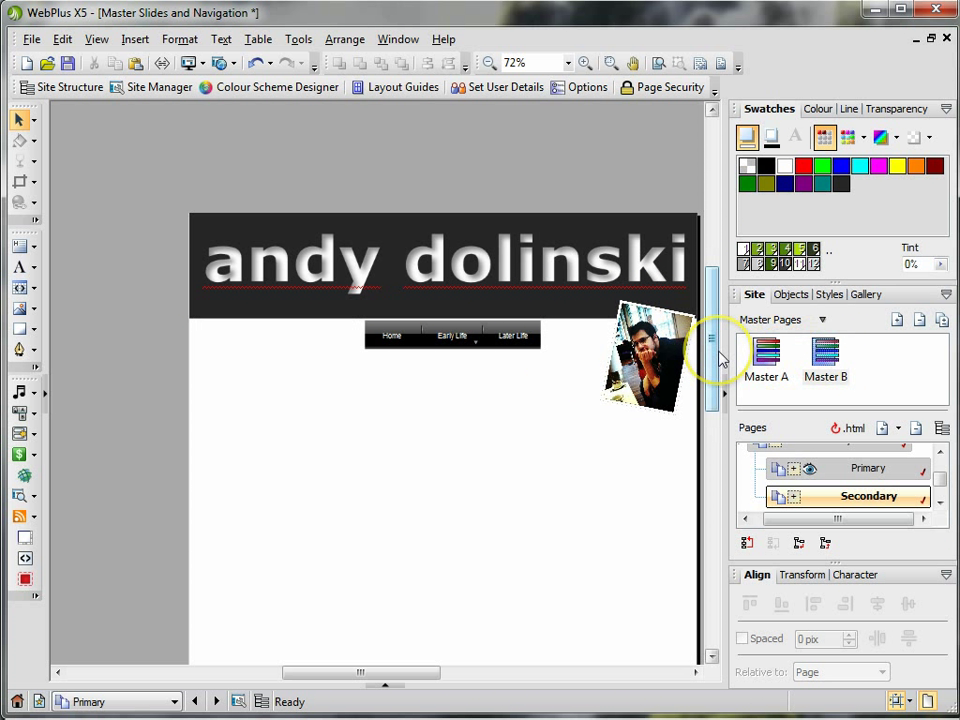
mouse_move(720, 358)
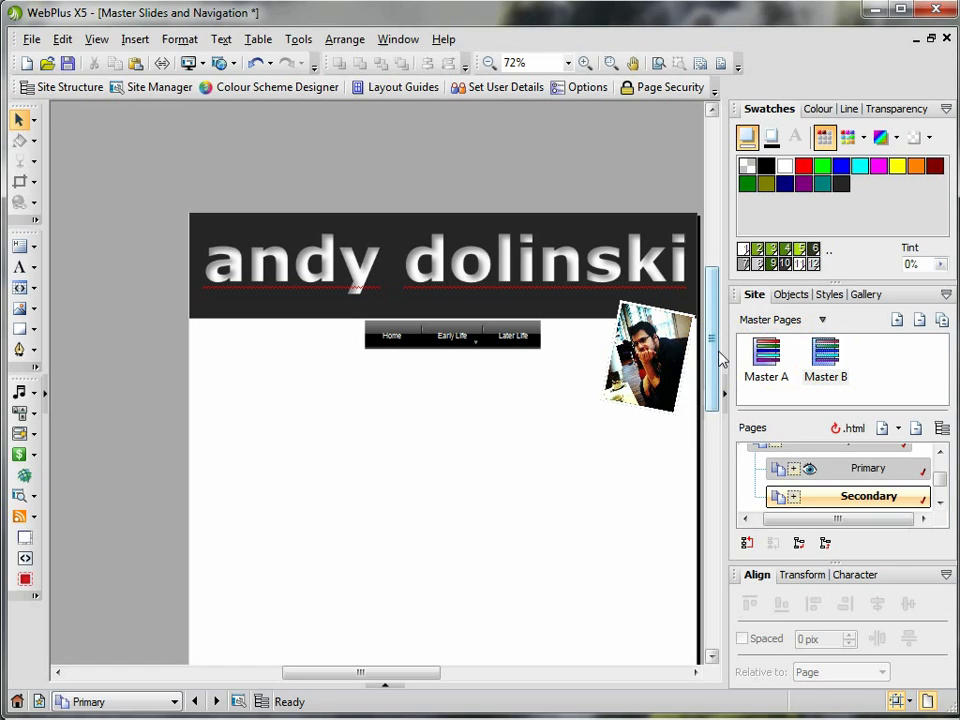